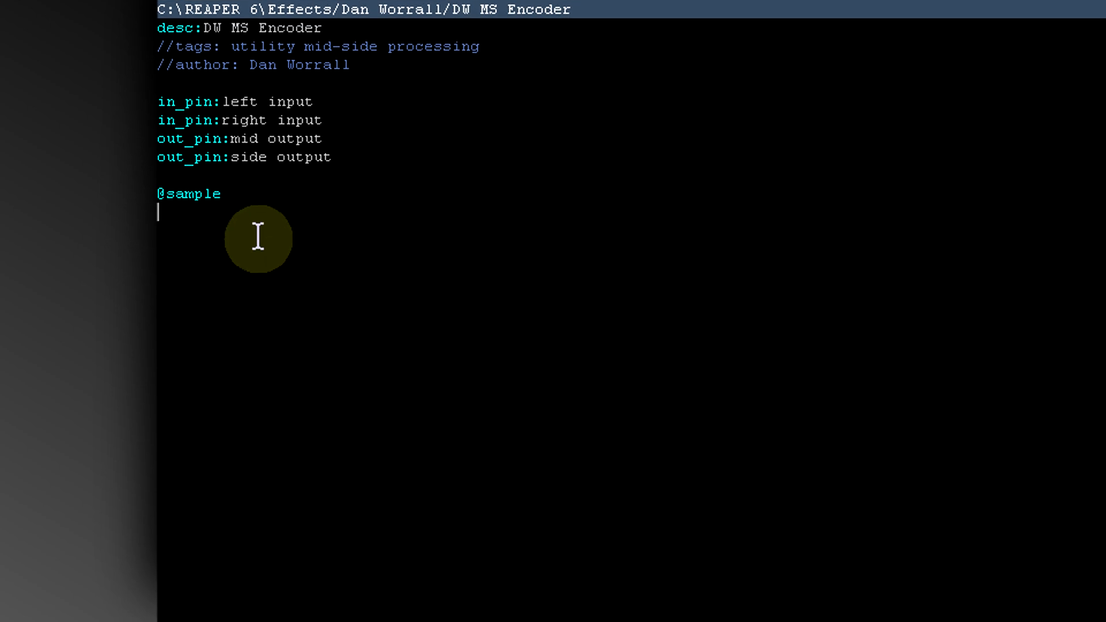
pyautogui.write('mid')
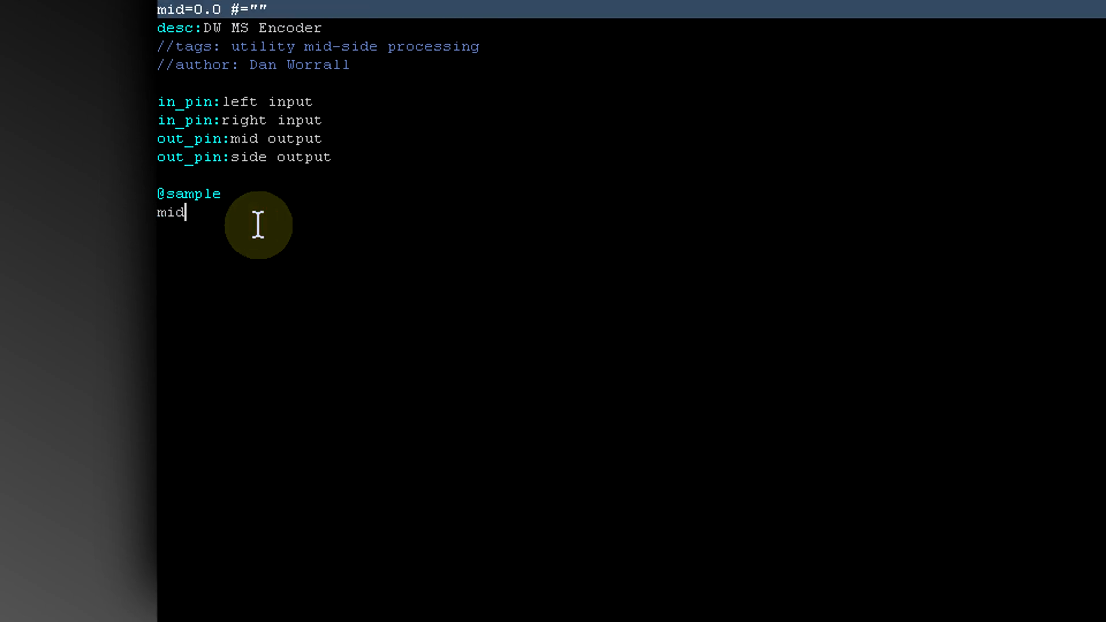
pyautogui.write('=')
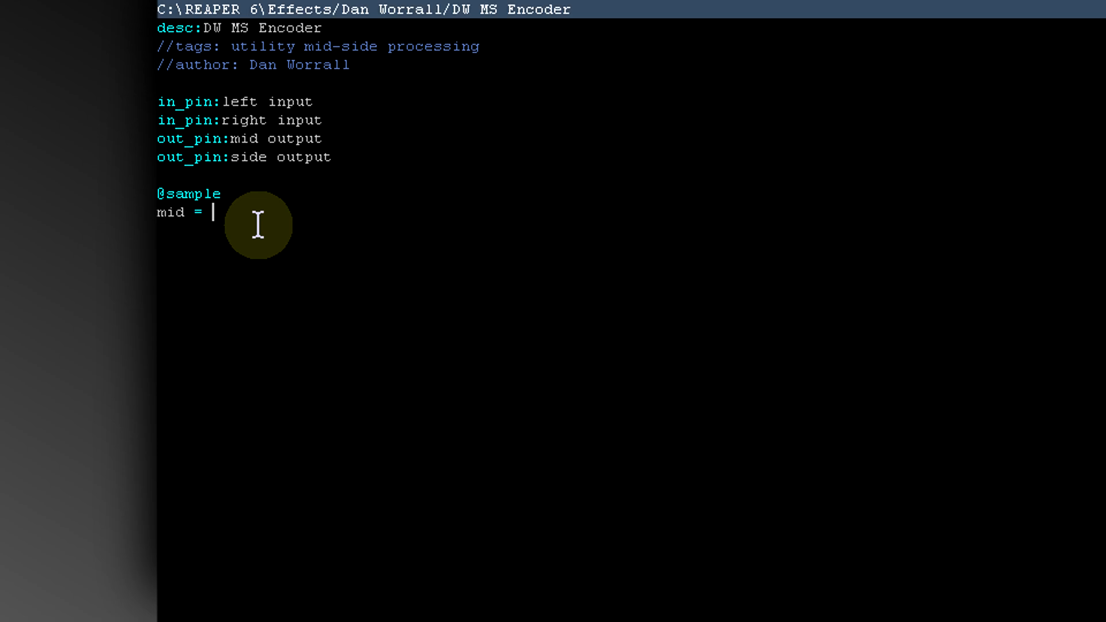
pyautogui.write('spl')
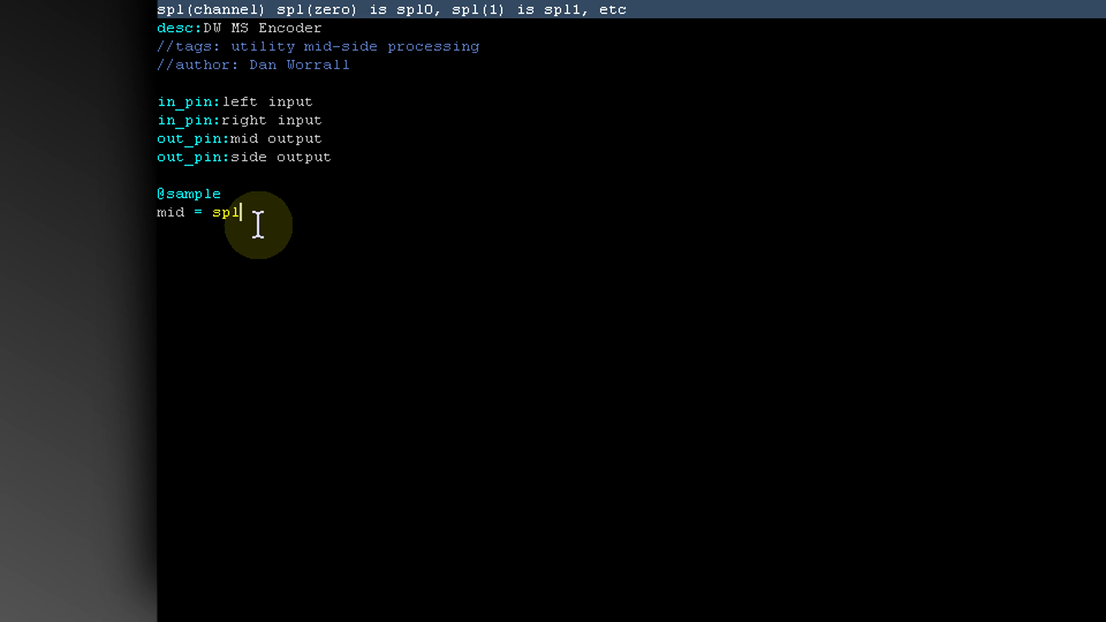
pyautogui.moveTo(255, 284)
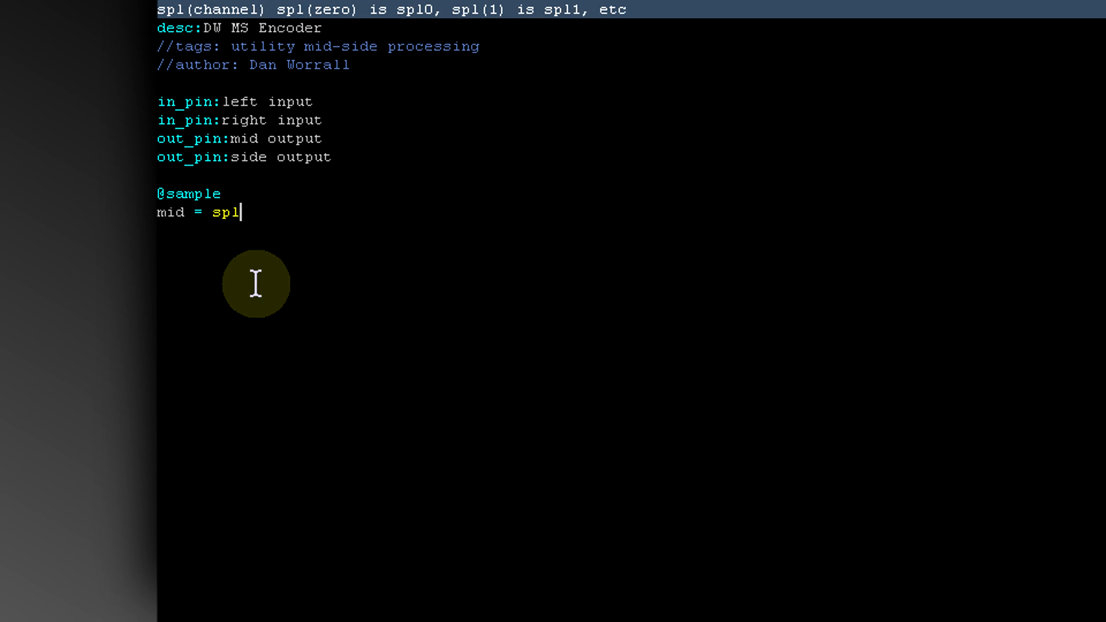
pyautogui.write('0')
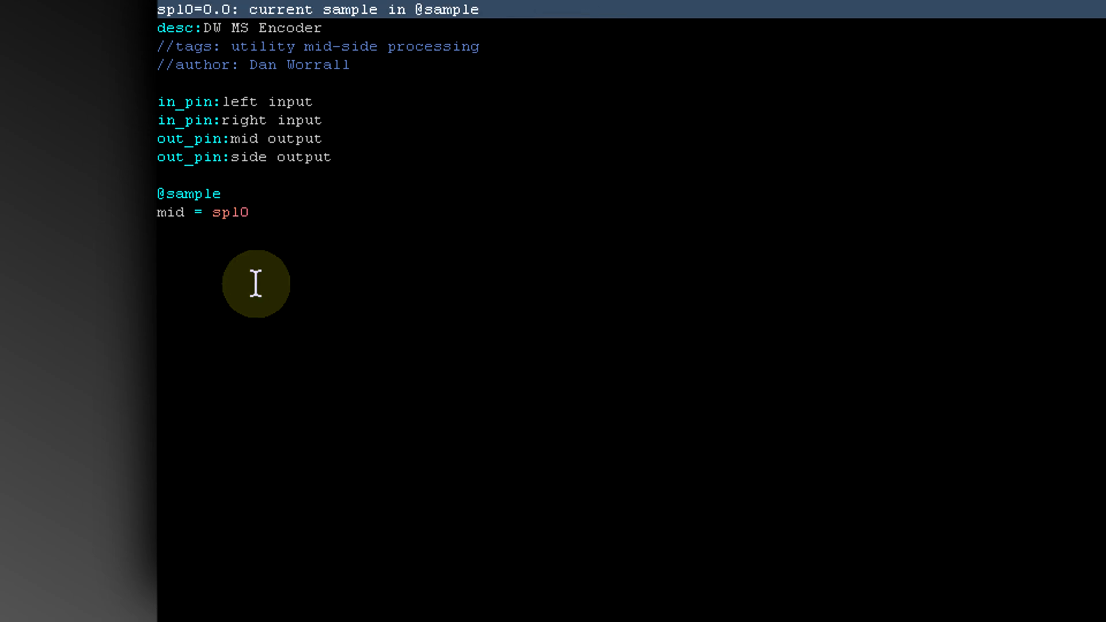
pyautogui.write('+')
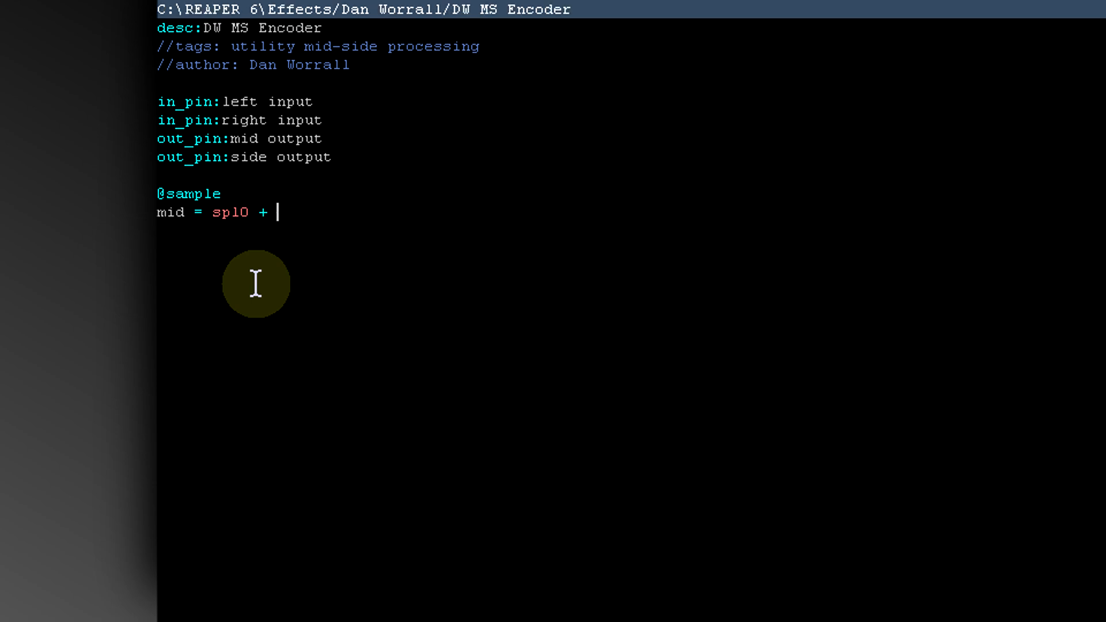
pyautogui.write('s')
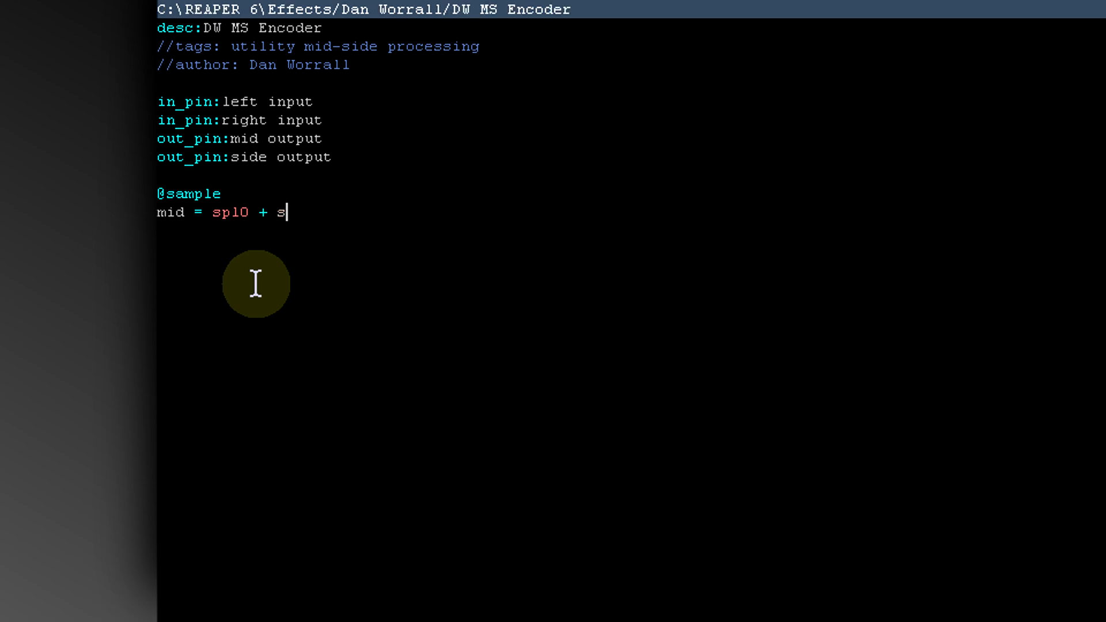
pyautogui.write('pl1')
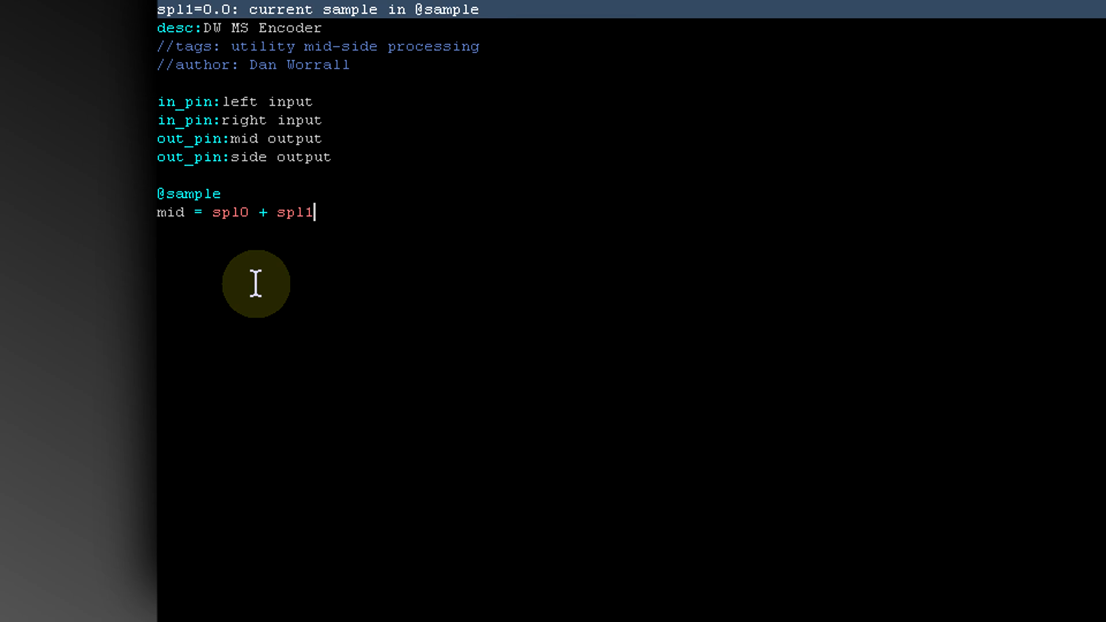
pyautogui.write(';')
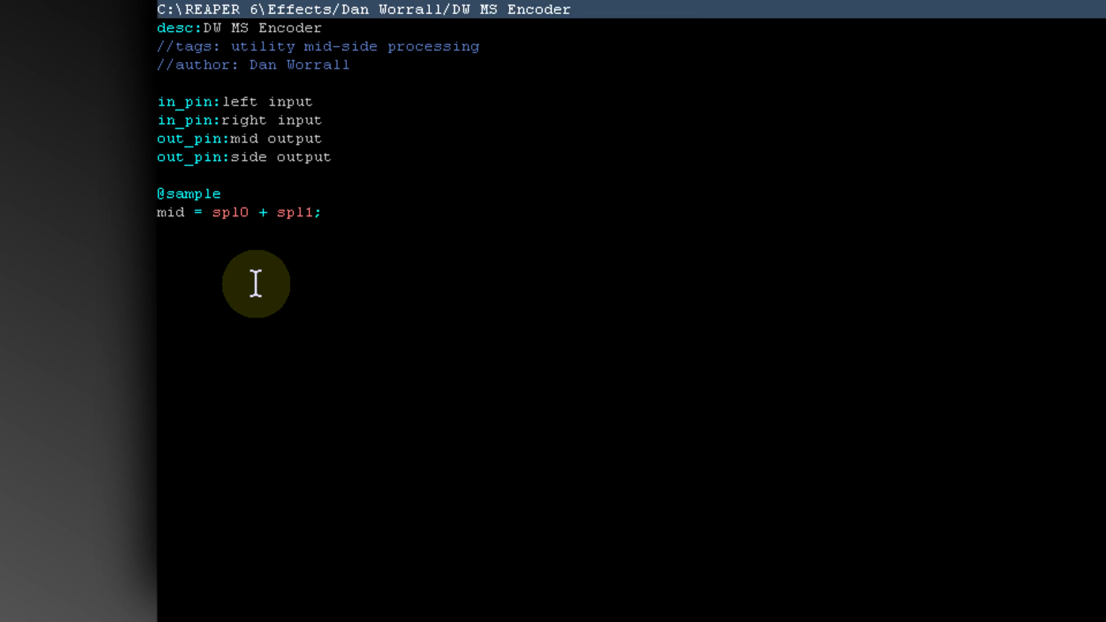
# Write the encoder line "side = spl0 - spl1;" under the mid line.
pyautogui.write('si')
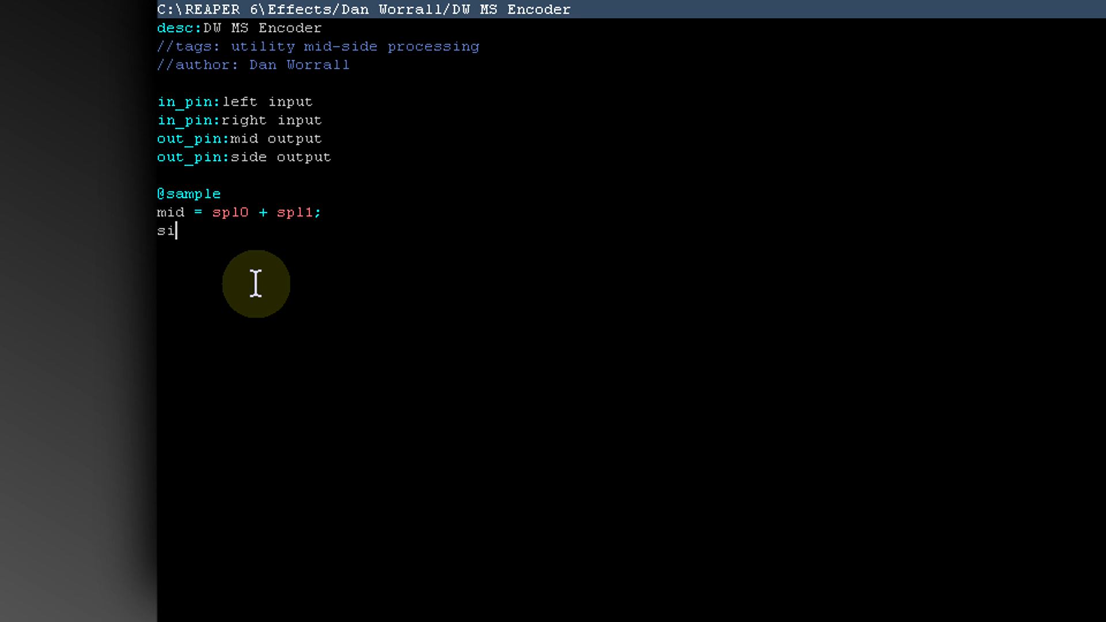
pyautogui.write('de =')
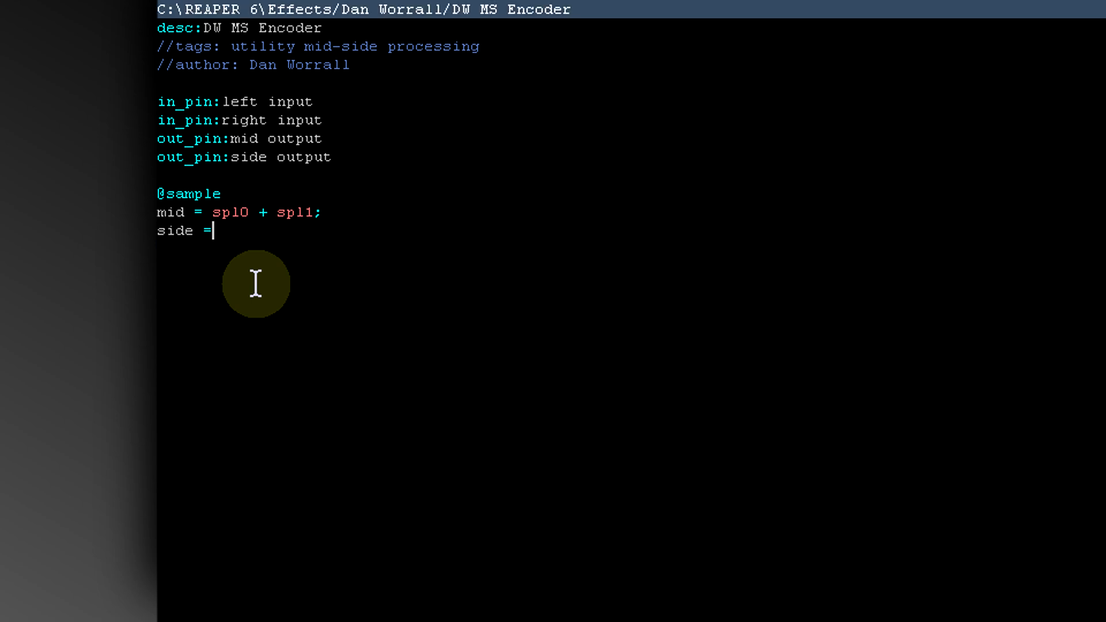
pyautogui.write('spl')
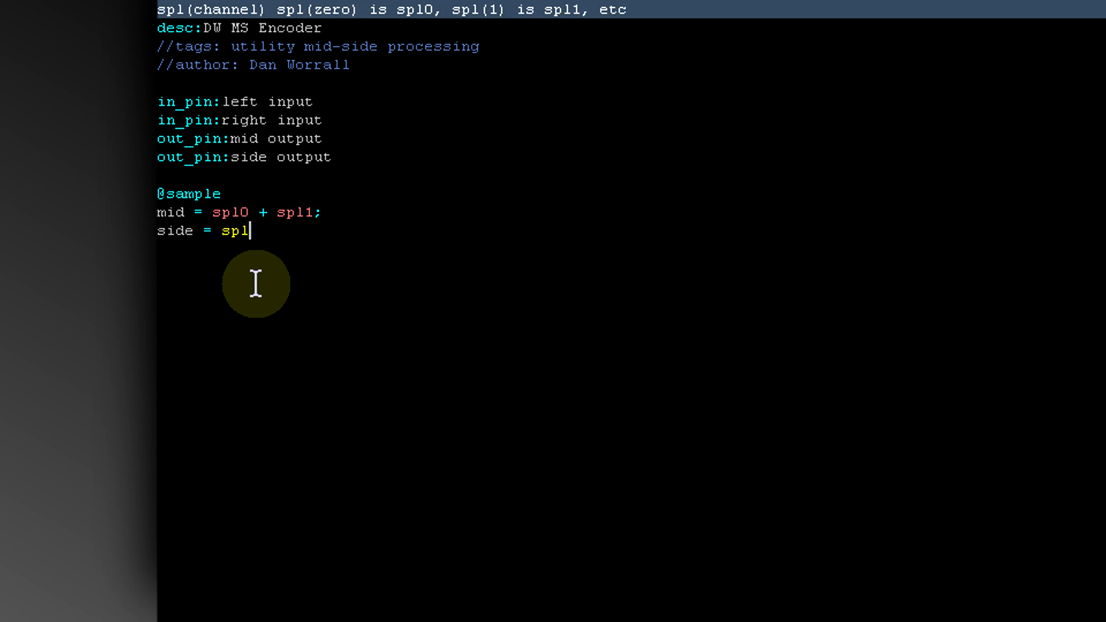
pyautogui.write('0 -')
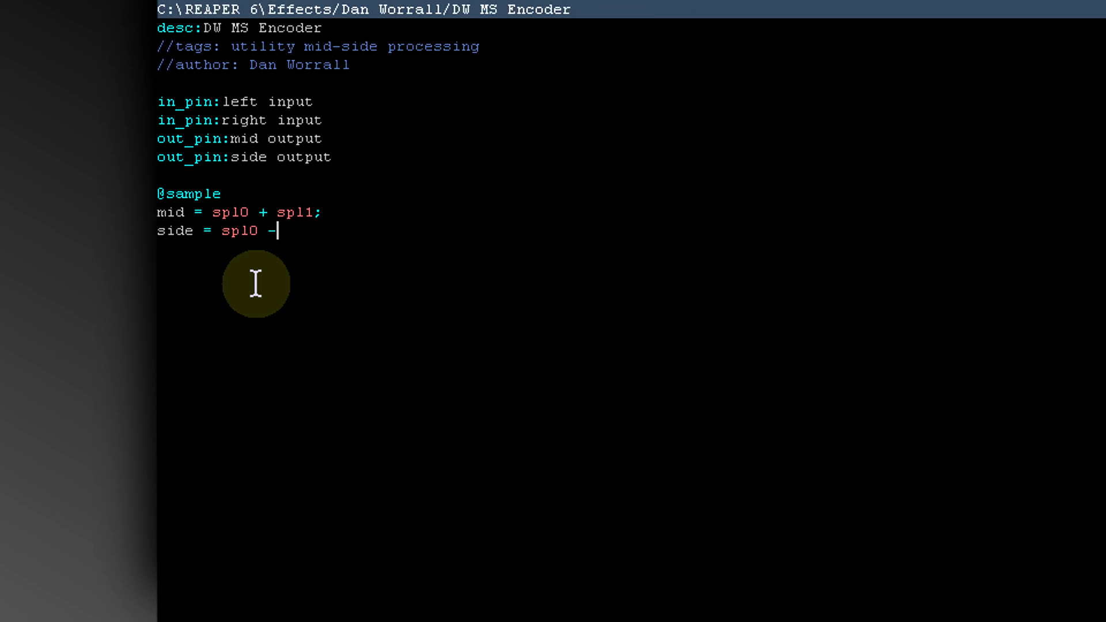
pyautogui.write('spl')
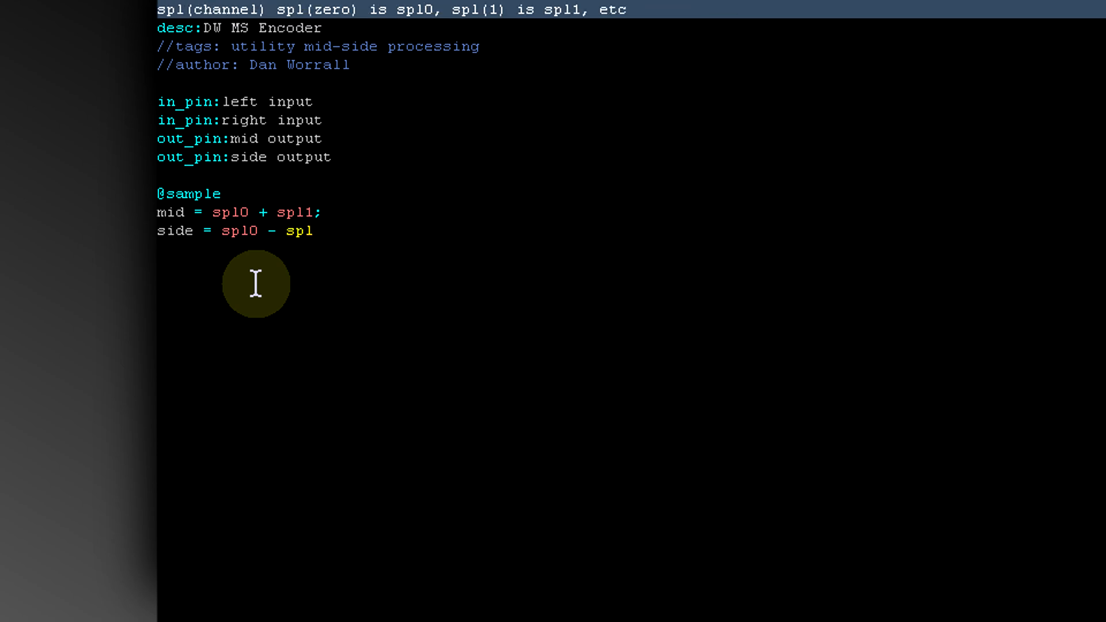
pyautogui.write('1;')
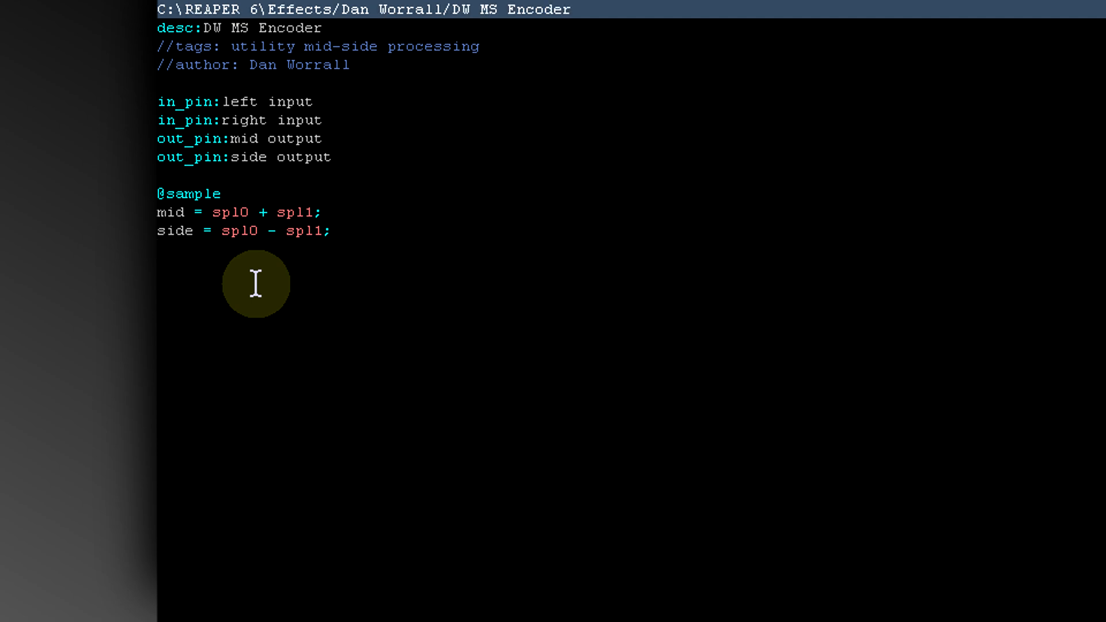
# Write the output lines "spl0 = mid;" and "spl1 = side;" and move to the decoder script.
pyautogui.write('sp')
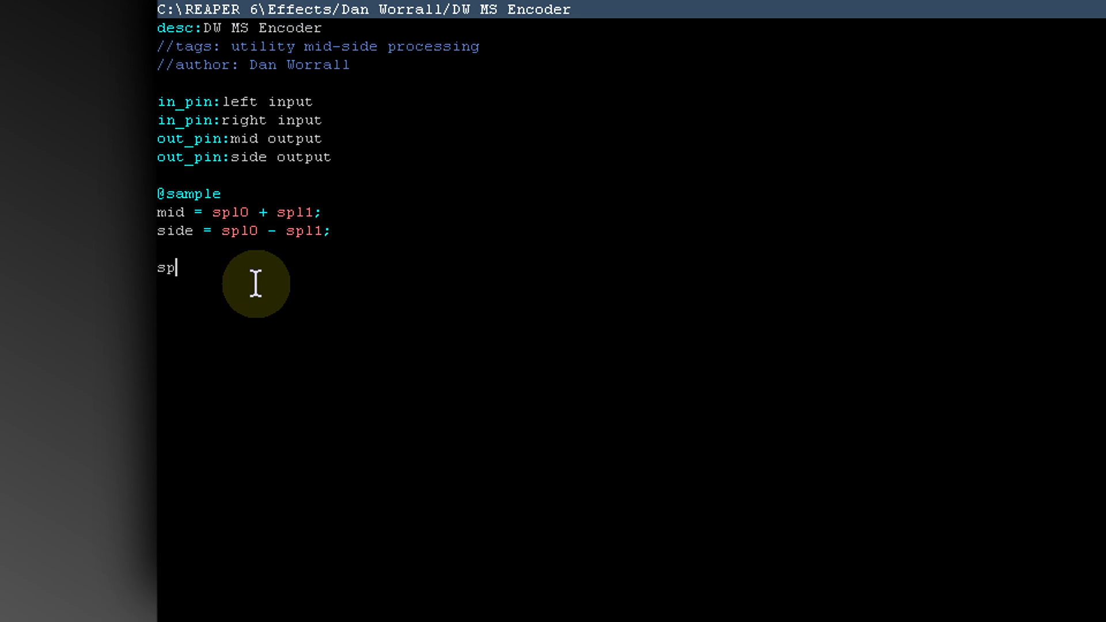
pyautogui.write('l0')
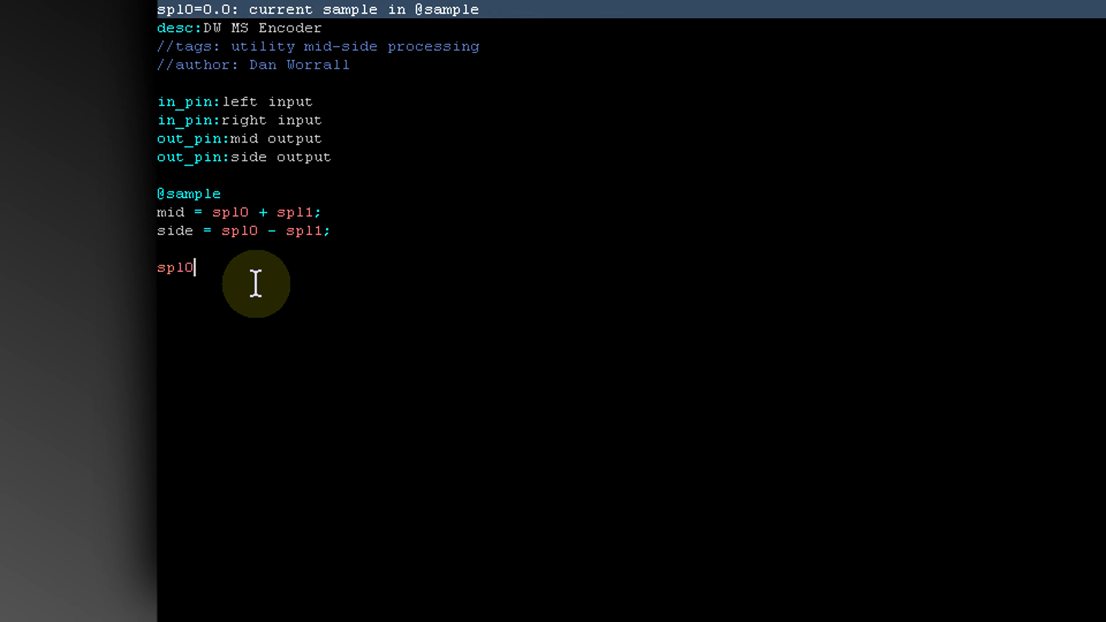
pyautogui.write('=')
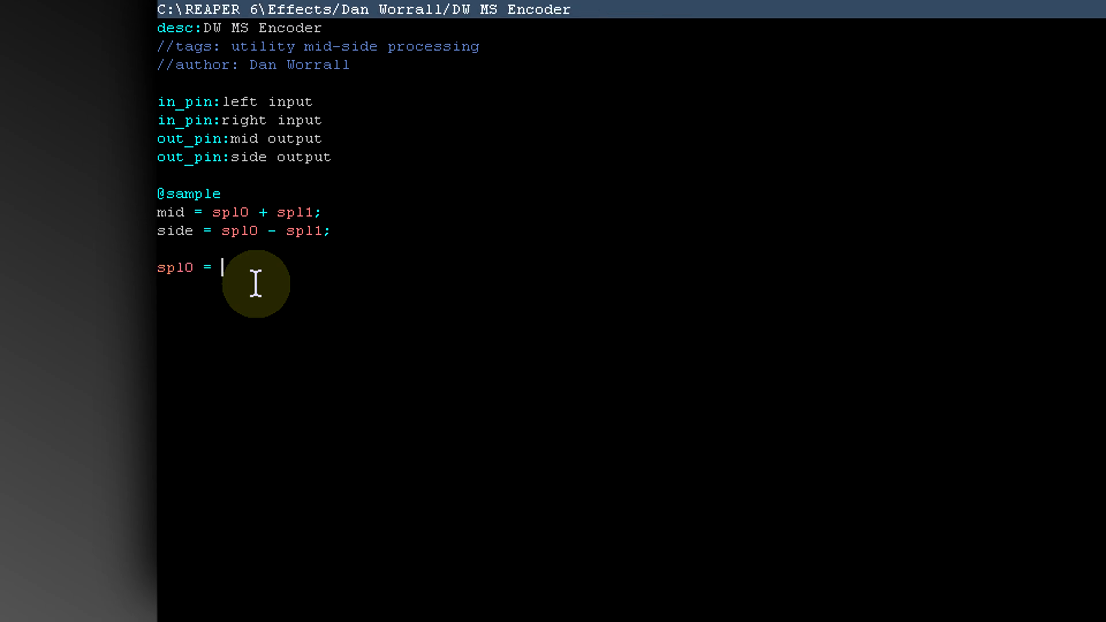
pyautogui.write('mid;')
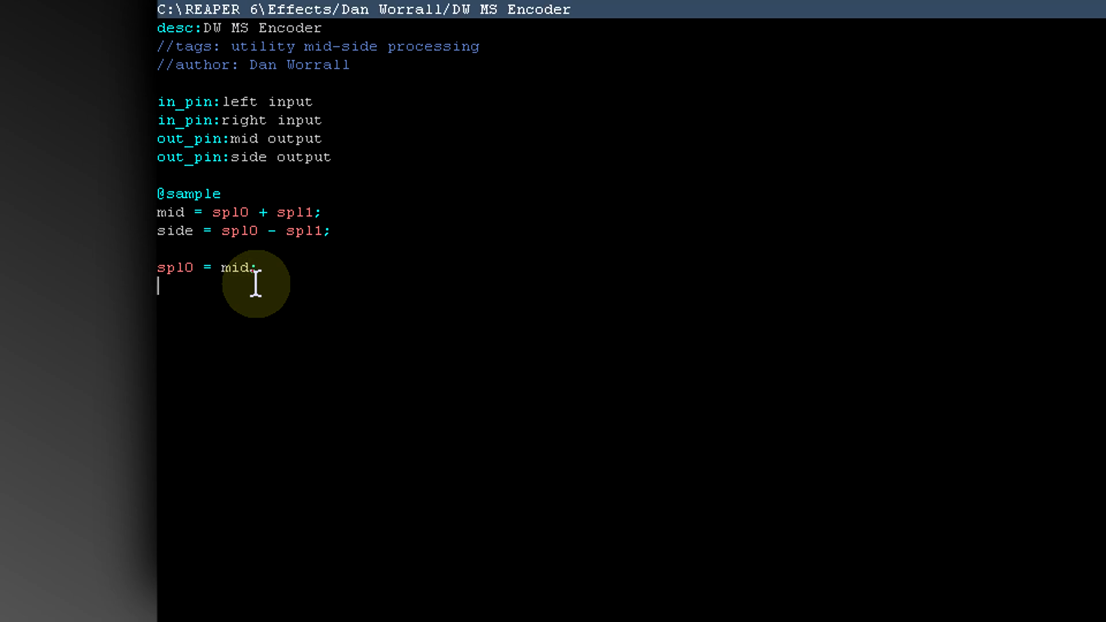
pyautogui.write('spl')
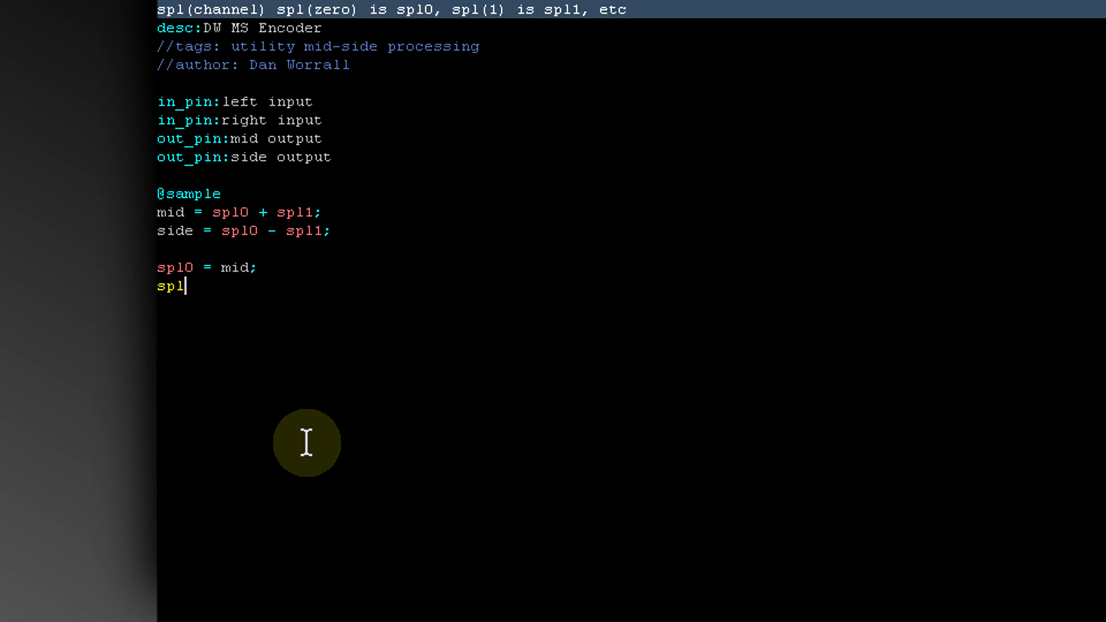
pyautogui.write('1 = si')
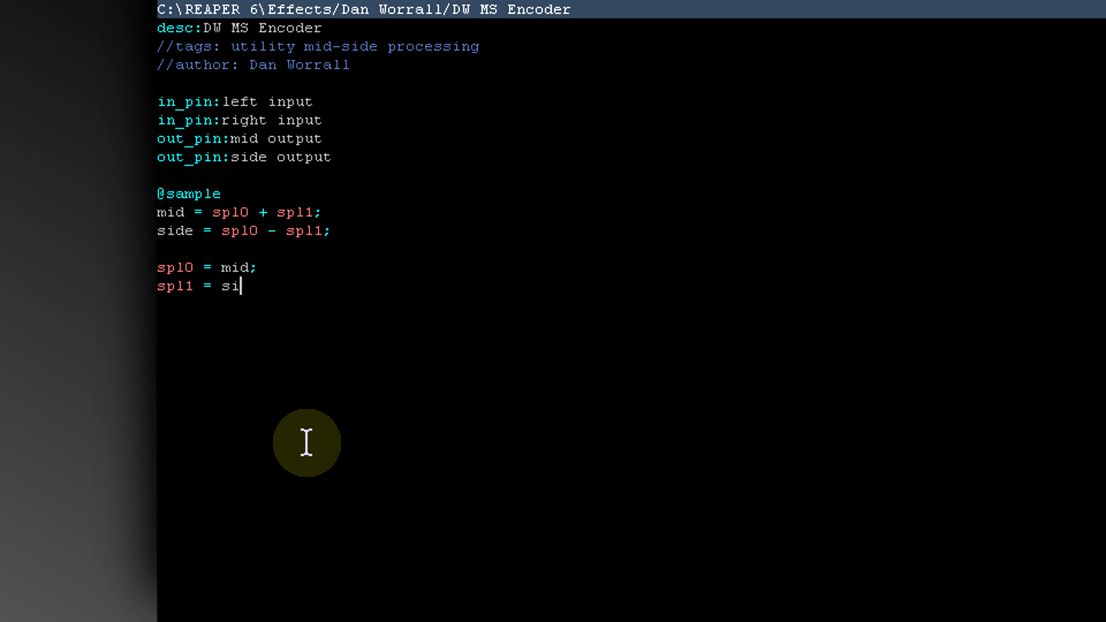
pyautogui.write('de;')
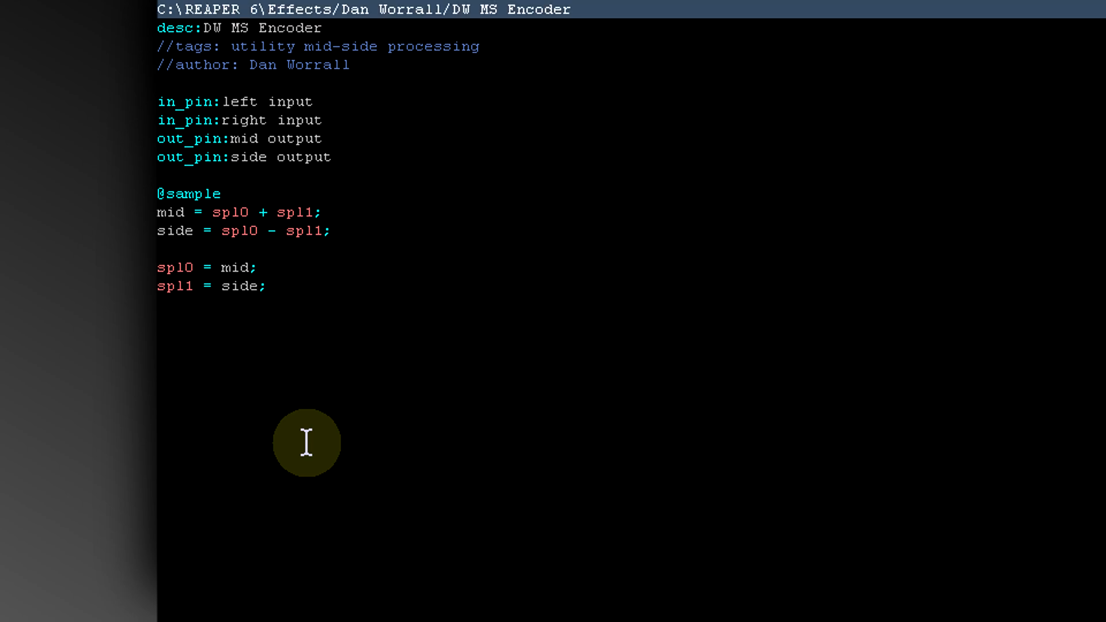
pyautogui.click(269, 286)
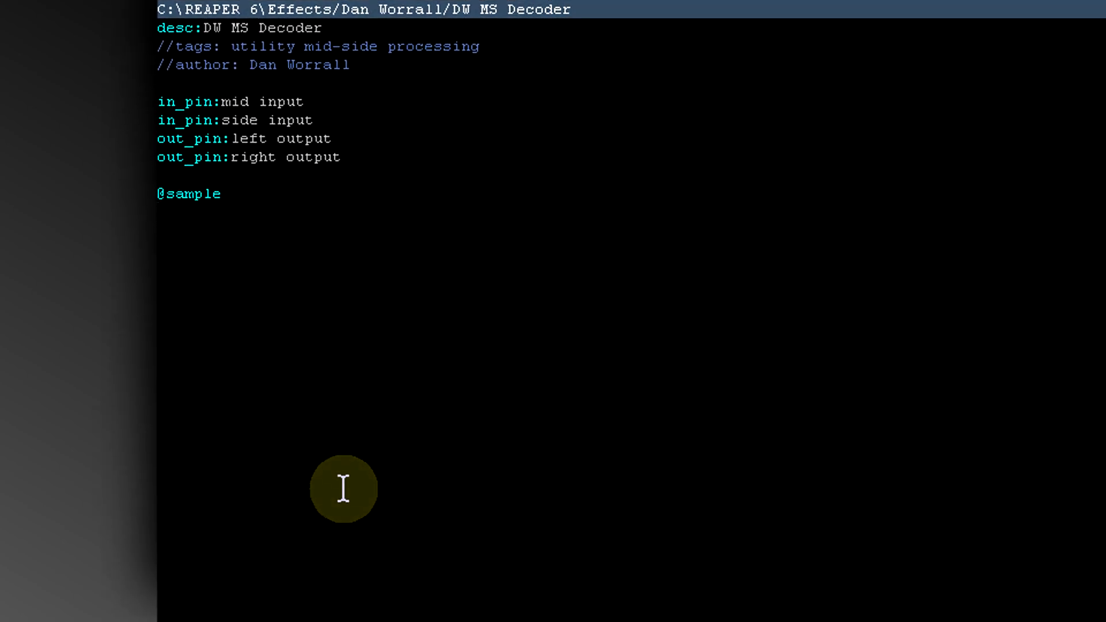
pyautogui.write('left')
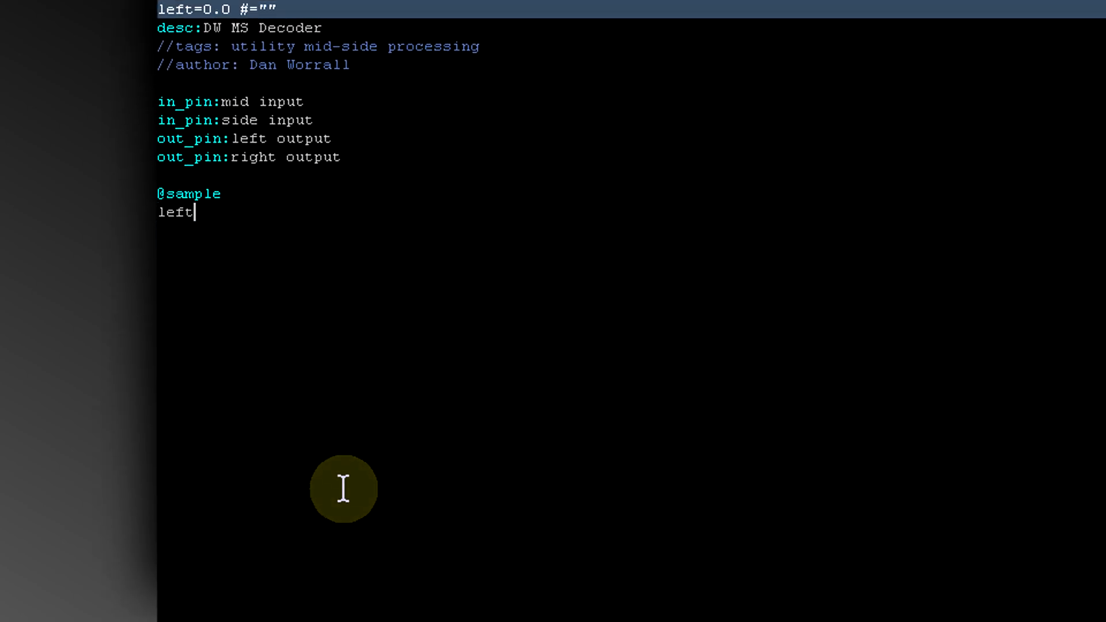
pyautogui.write('=')
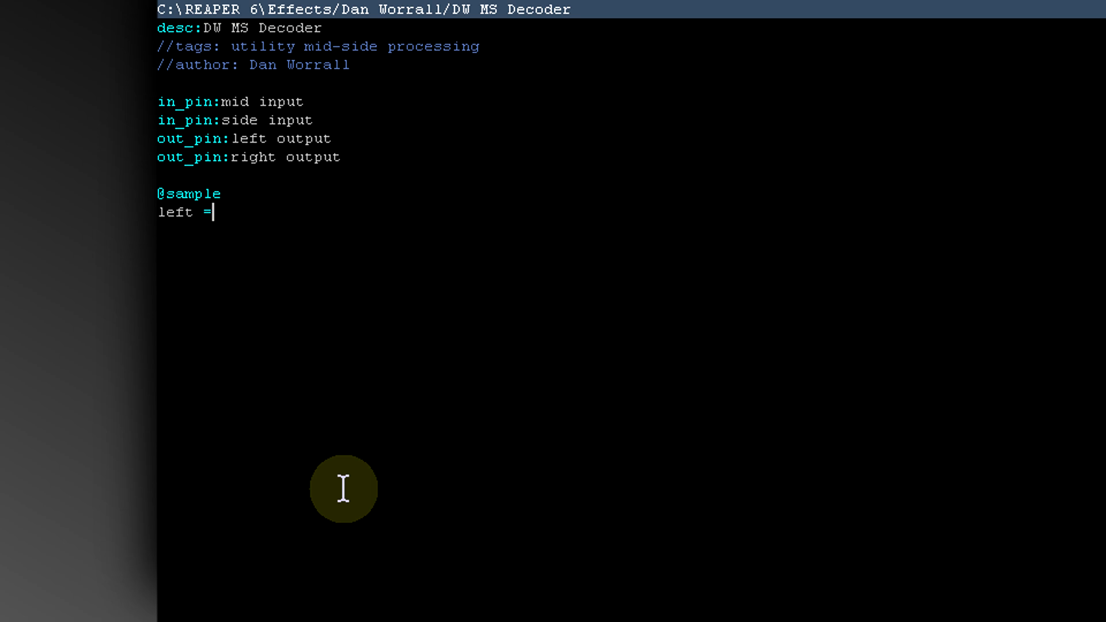
pyautogui.write('spl')
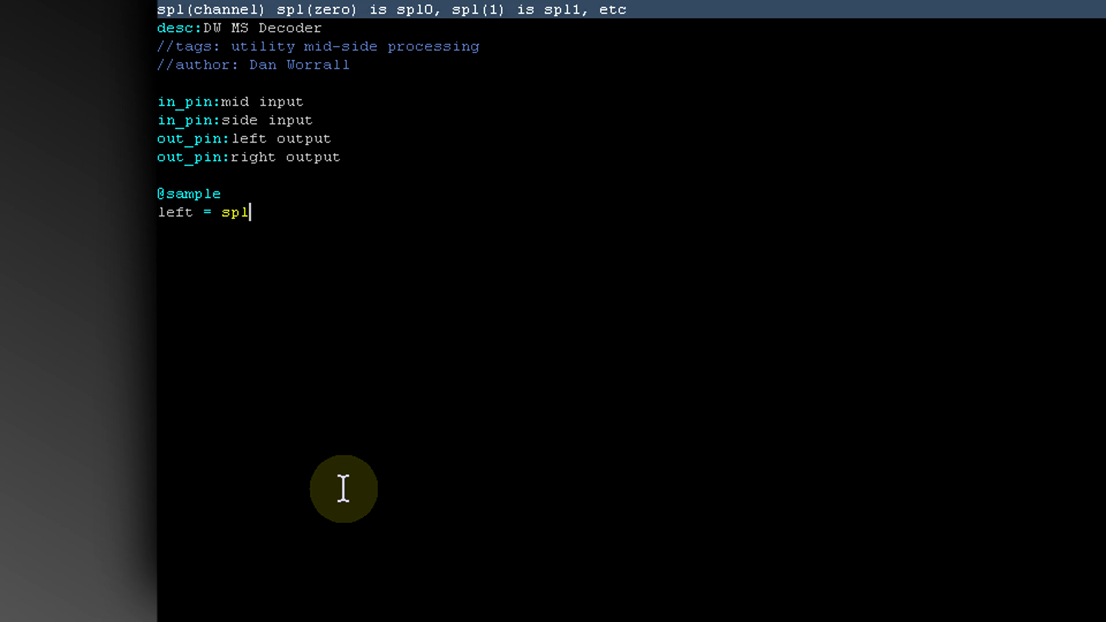
pyautogui.write('0 +')
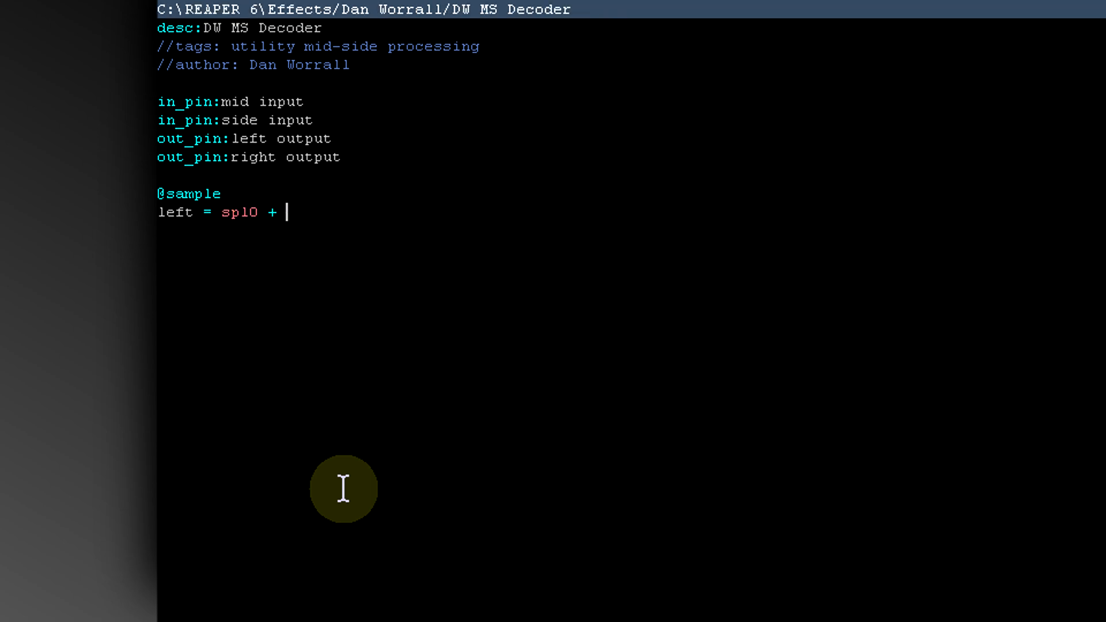
pyautogui.write('spl1;')
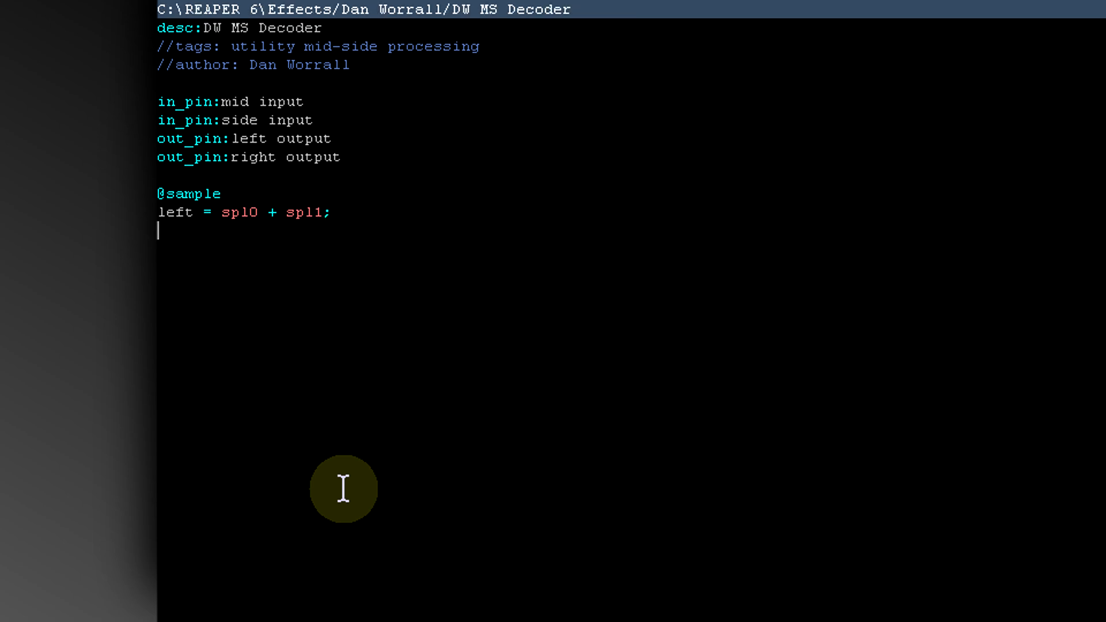
# Write the decoder line "right = spl0 - spl1;" and start a new line.
pyautogui.write('right')
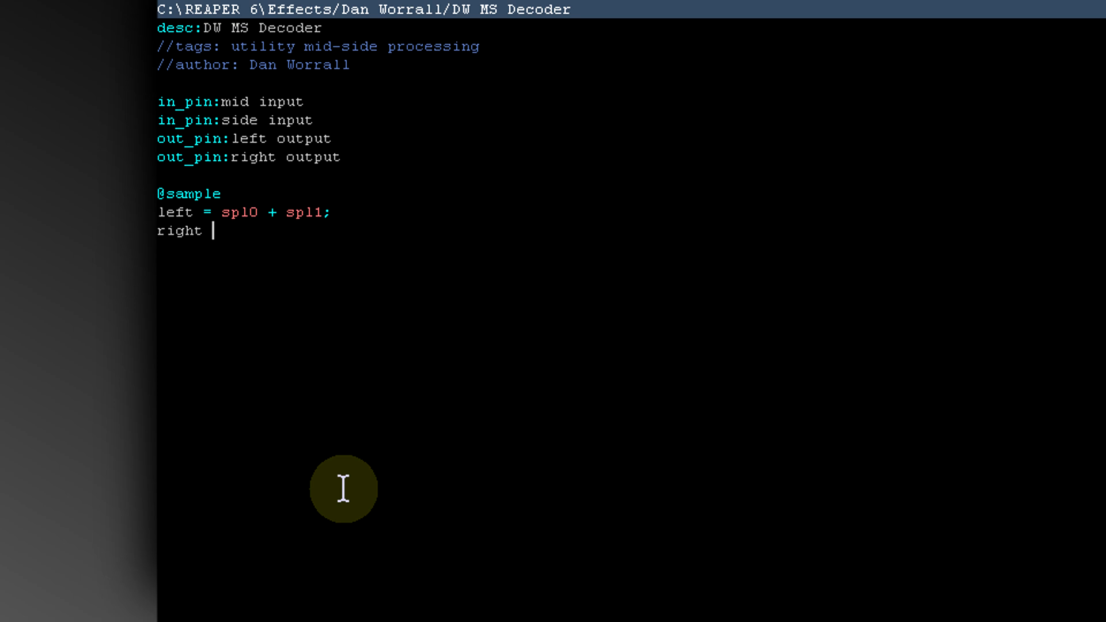
pyautogui.write('= spl')
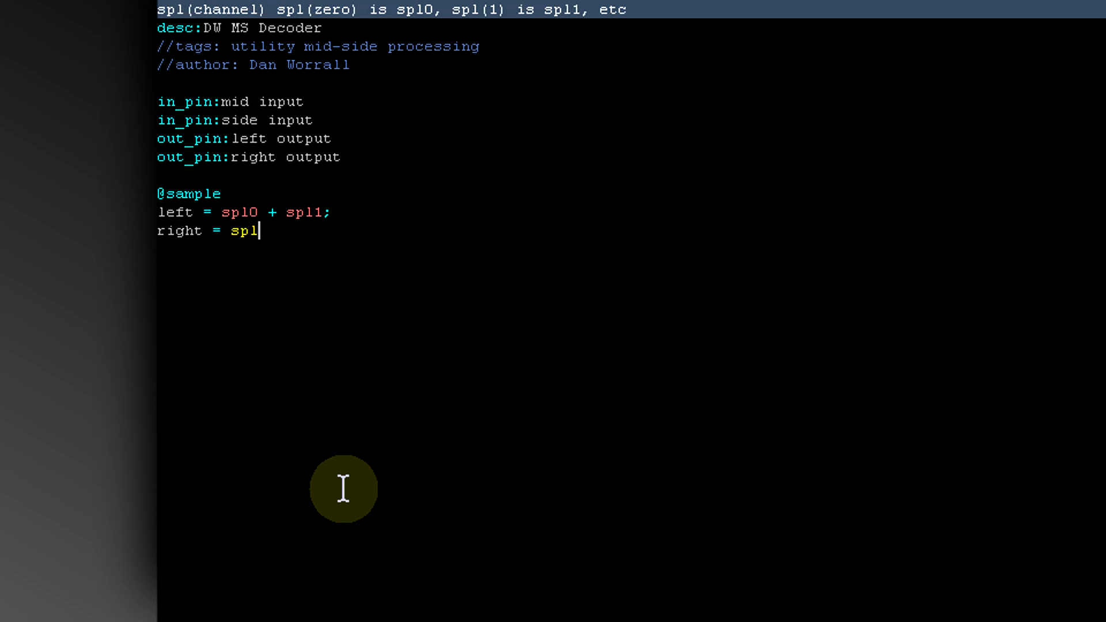
pyautogui.write('0 -')
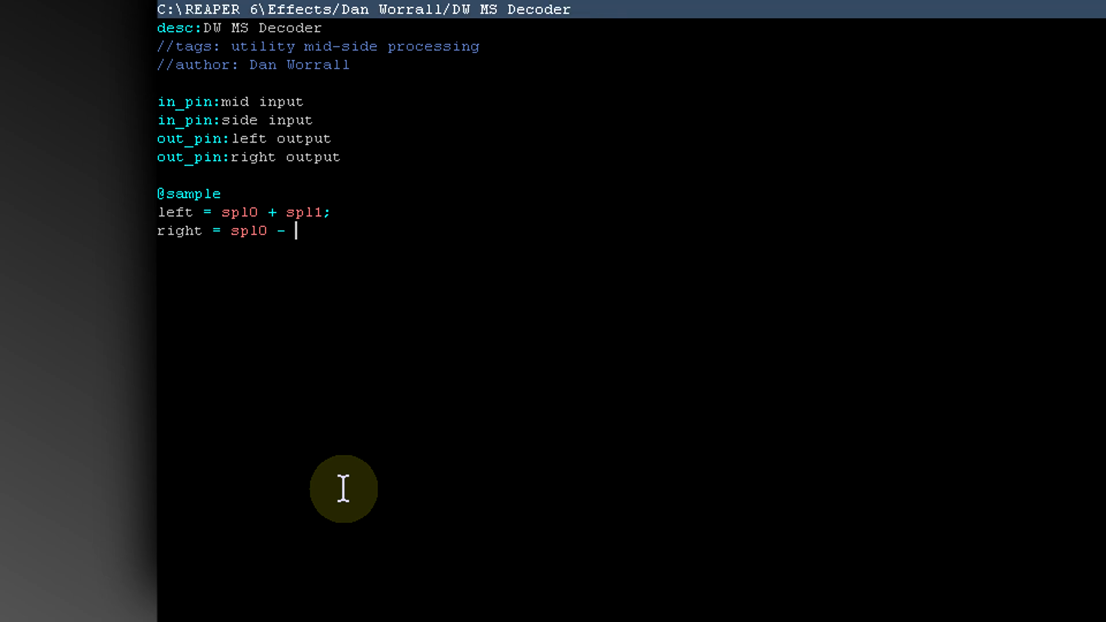
pyautogui.write('spl1')
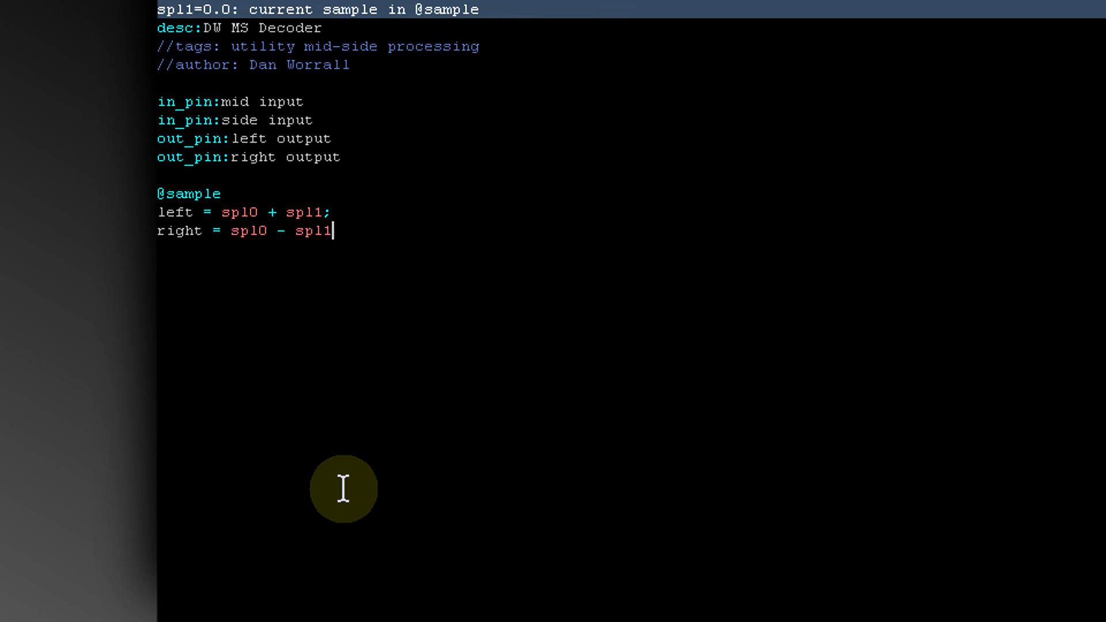
pyautogui.press('enter')
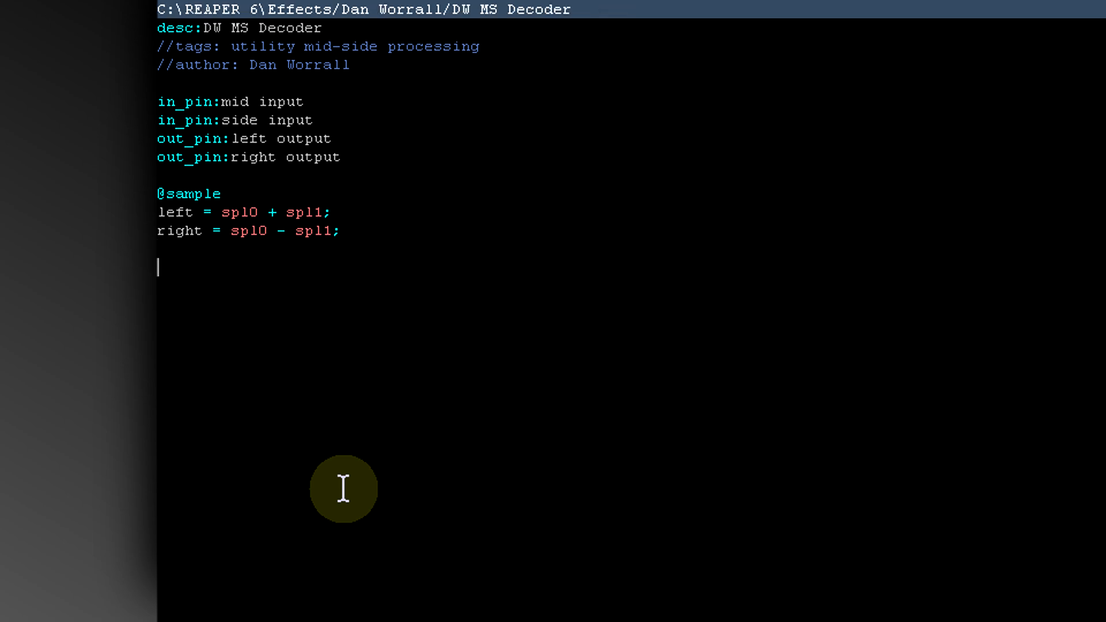
# Write the decoder output lines assigning left and right back to spl0 and spl1.
pyautogui.write('spl1 =')
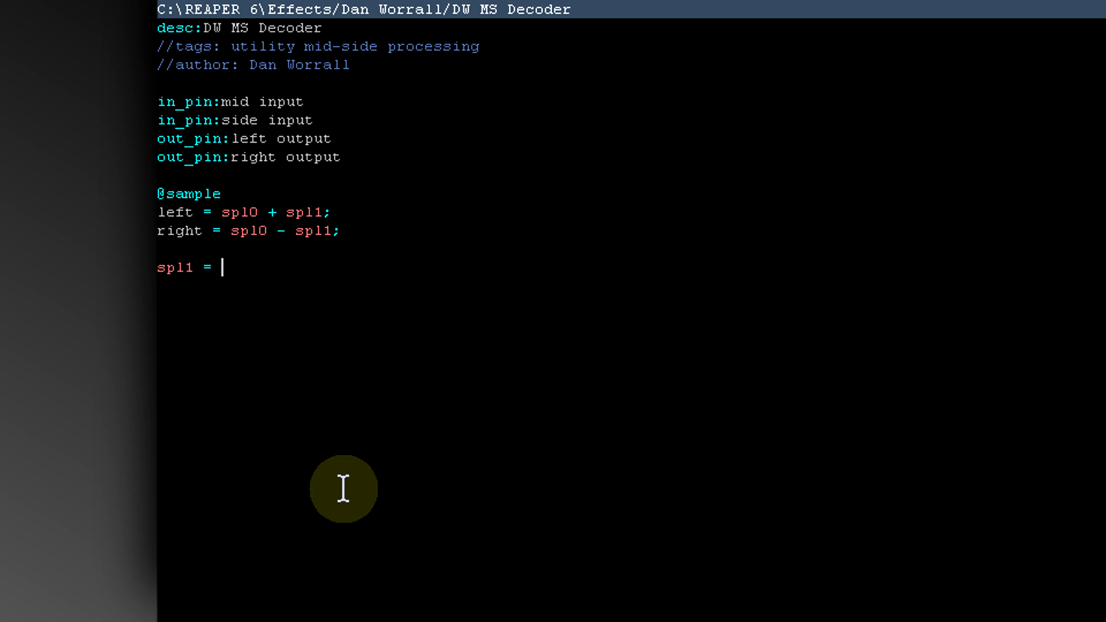
pyautogui.write('left;')
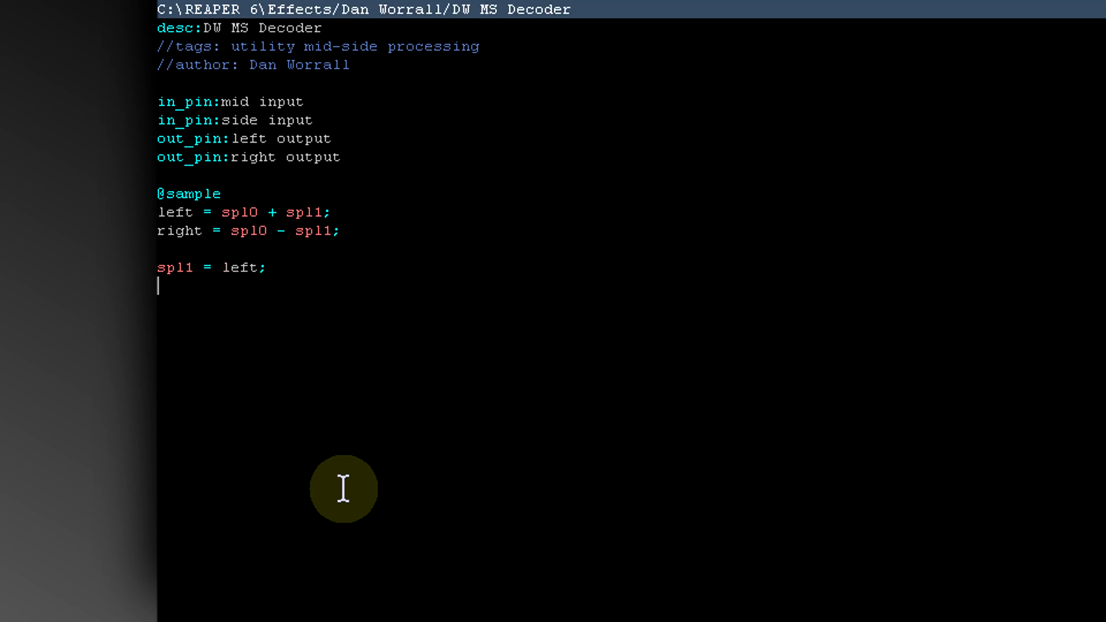
pyautogui.write('spl')
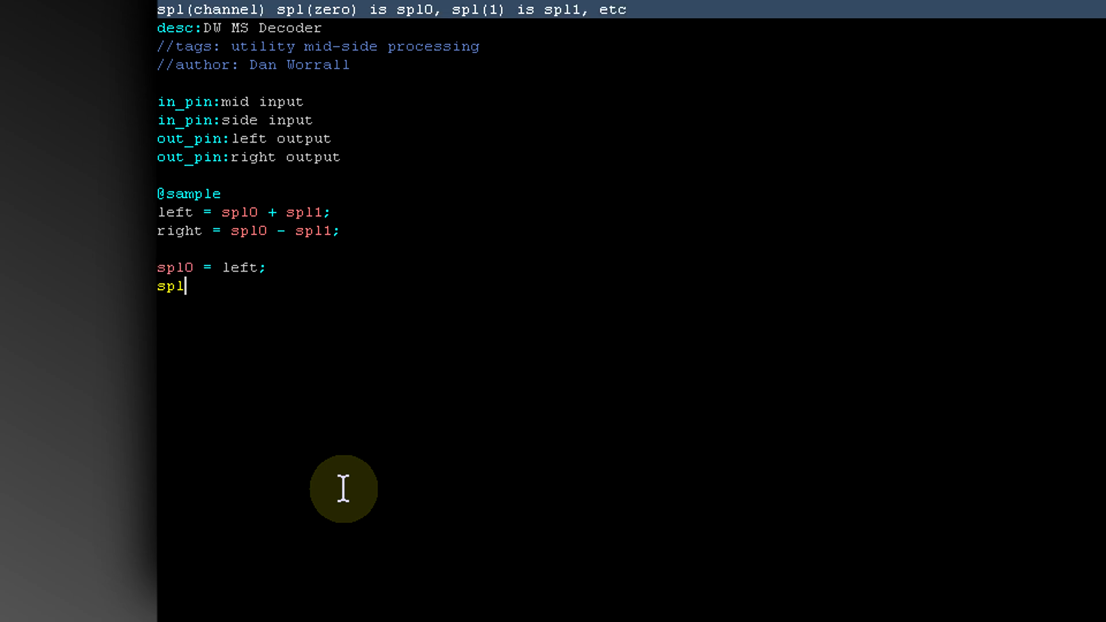
pyautogui.write('1 = ri')
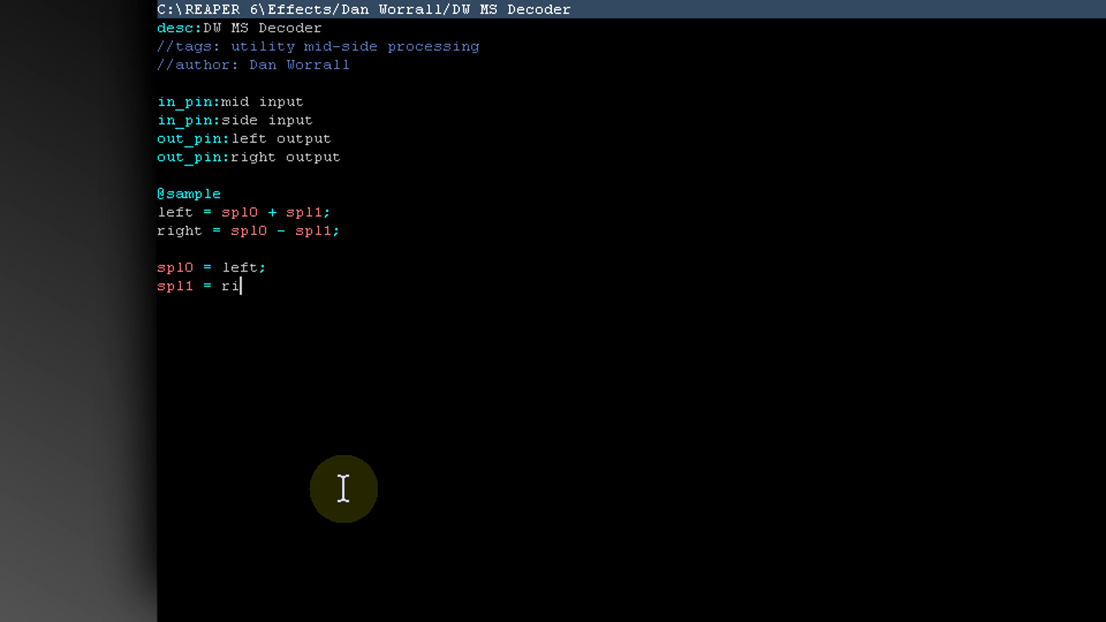
pyautogui.write('ght;')
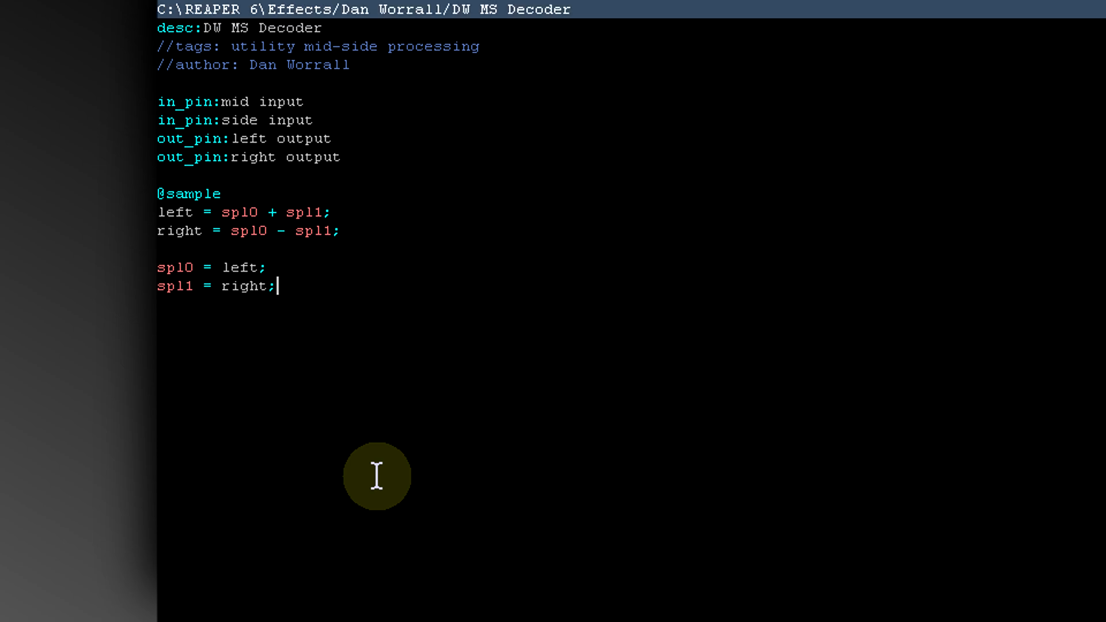
pyautogui.moveTo(305, 451)
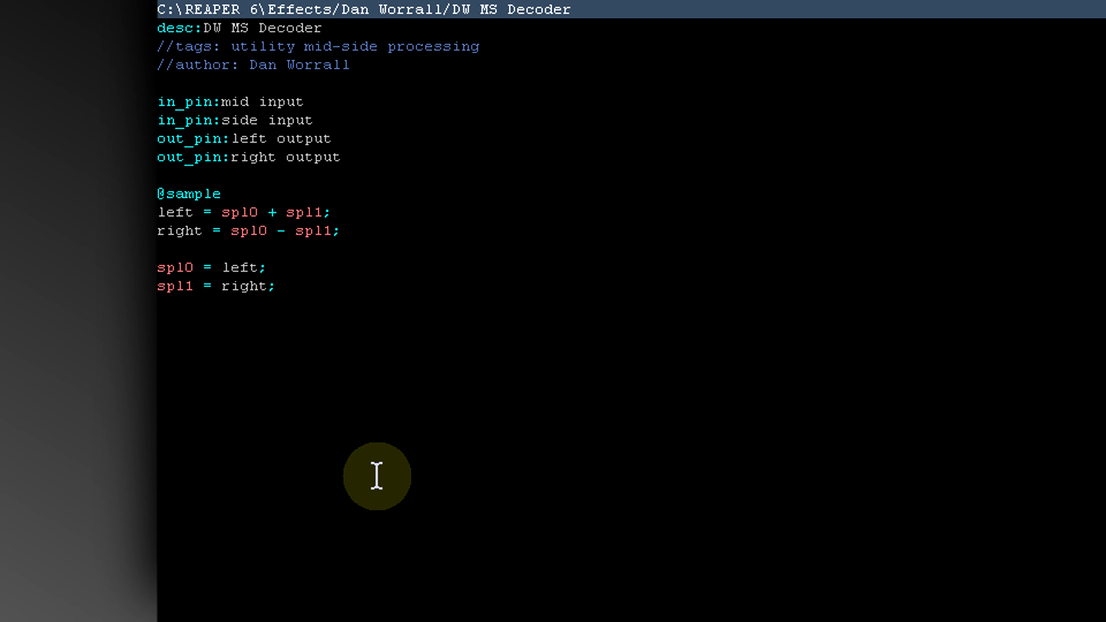
# Play the track, compare the -18.0 and -12.0 LUFS Insight readings, and reopen the encoder code.
pyautogui.click(277, 285)
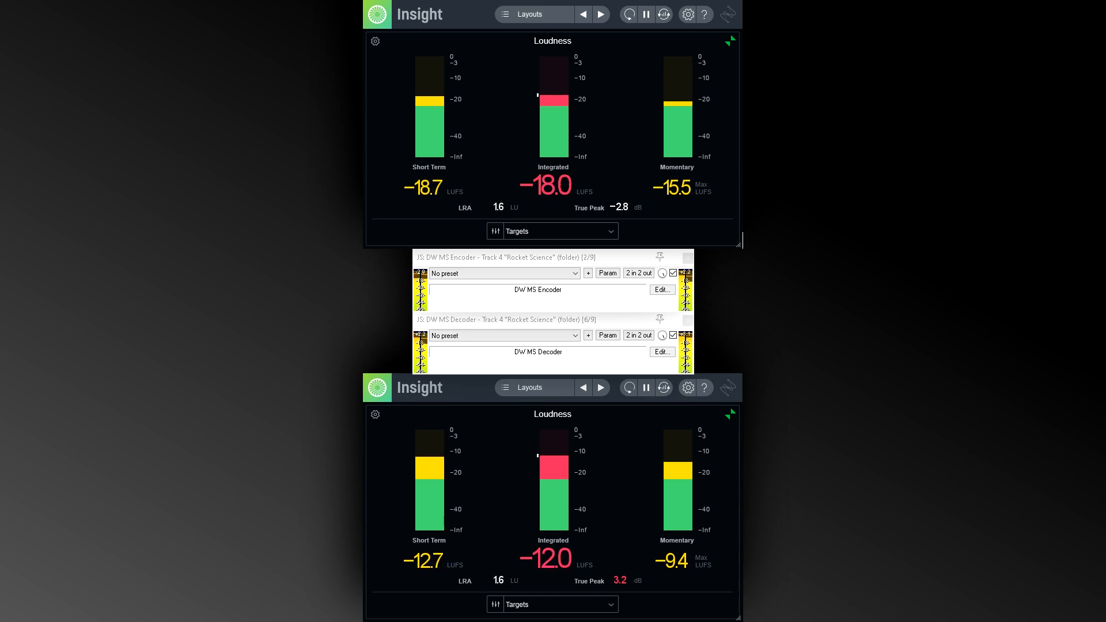
pyautogui.click(660, 289)
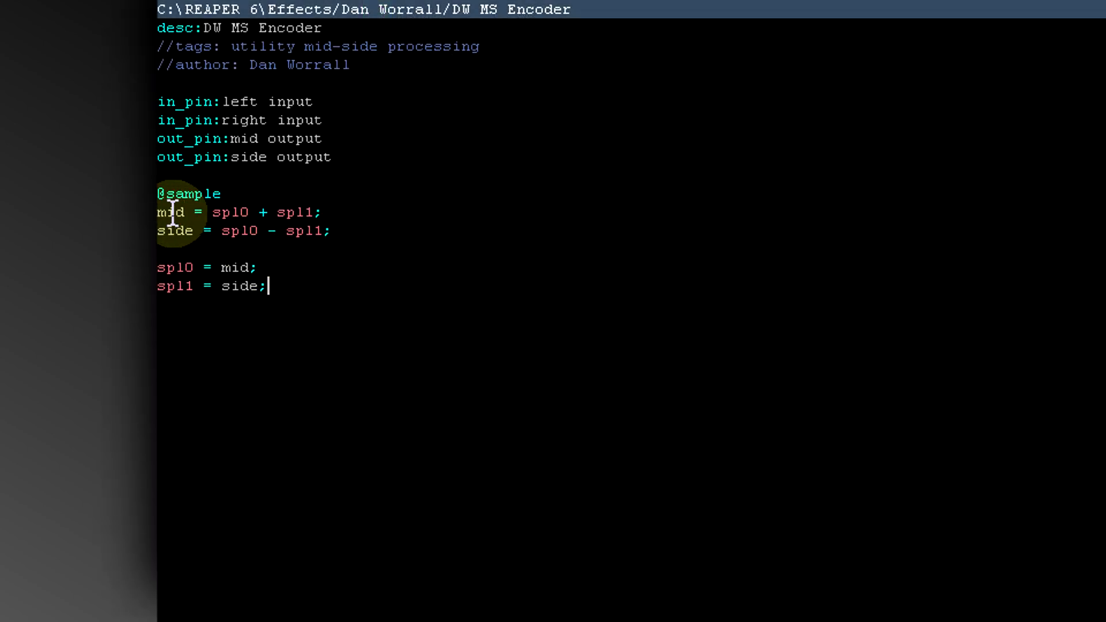
pyautogui.moveTo(230, 353)
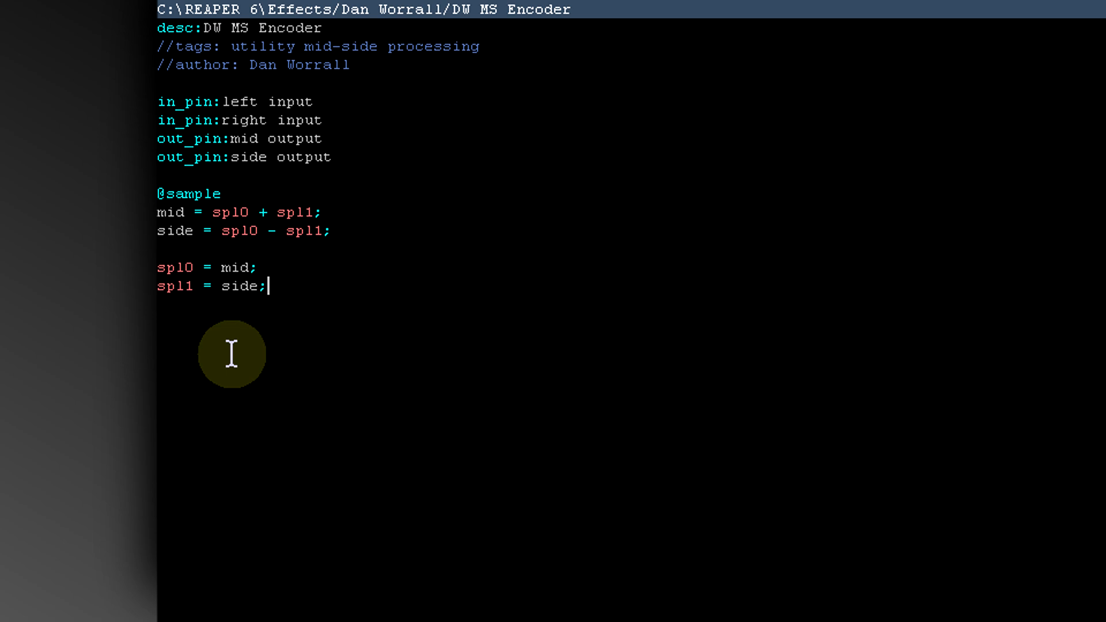
pyautogui.moveTo(218, 215)
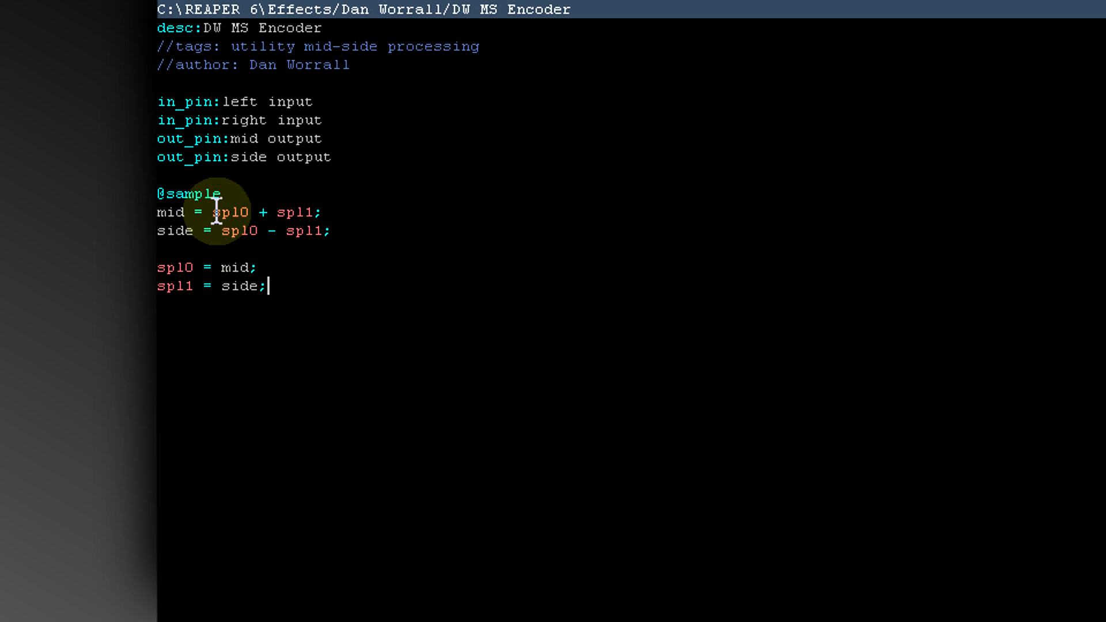
# Wrap the encoder sums in parentheses and scale the mid and side lines by 0.5.
pyautogui.write('(')
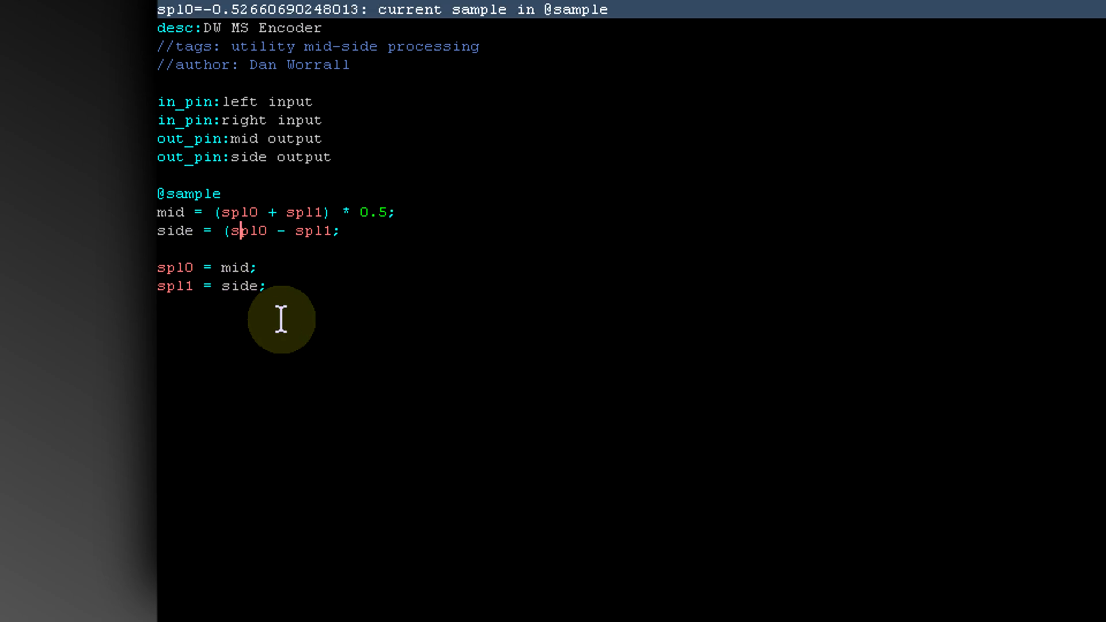
pyautogui.write(')')
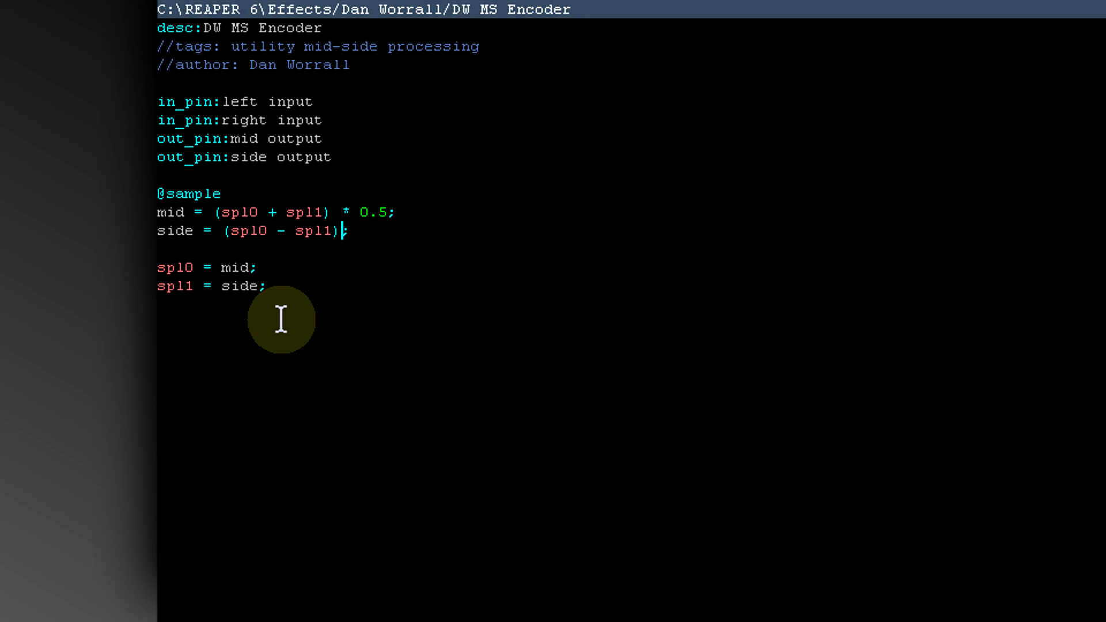
pyautogui.write('* 0.5')
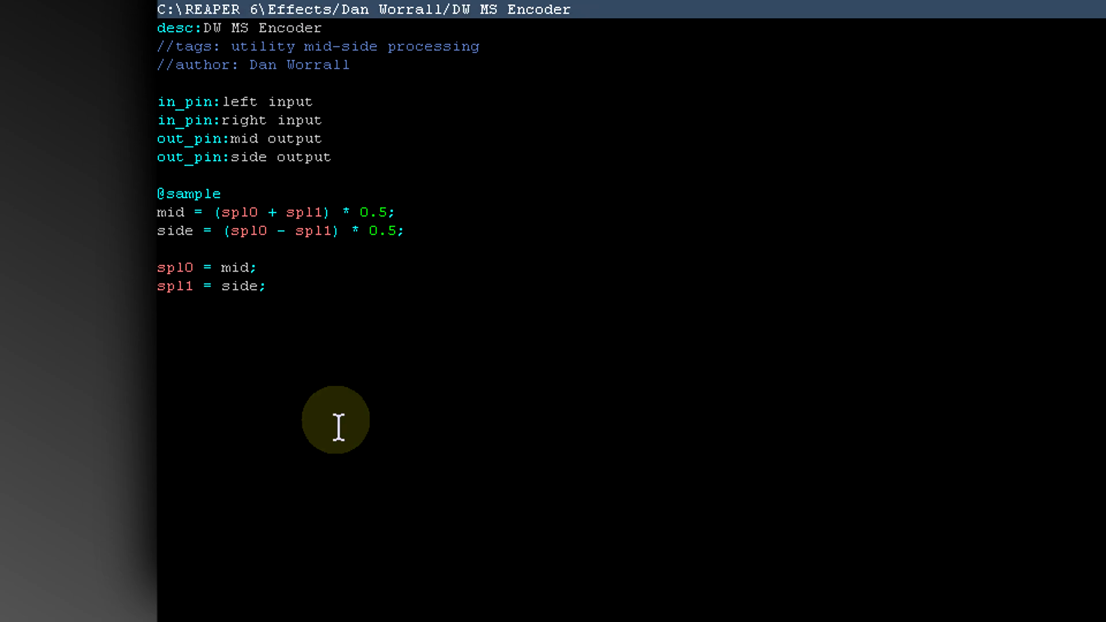
pyautogui.click(399, 230)
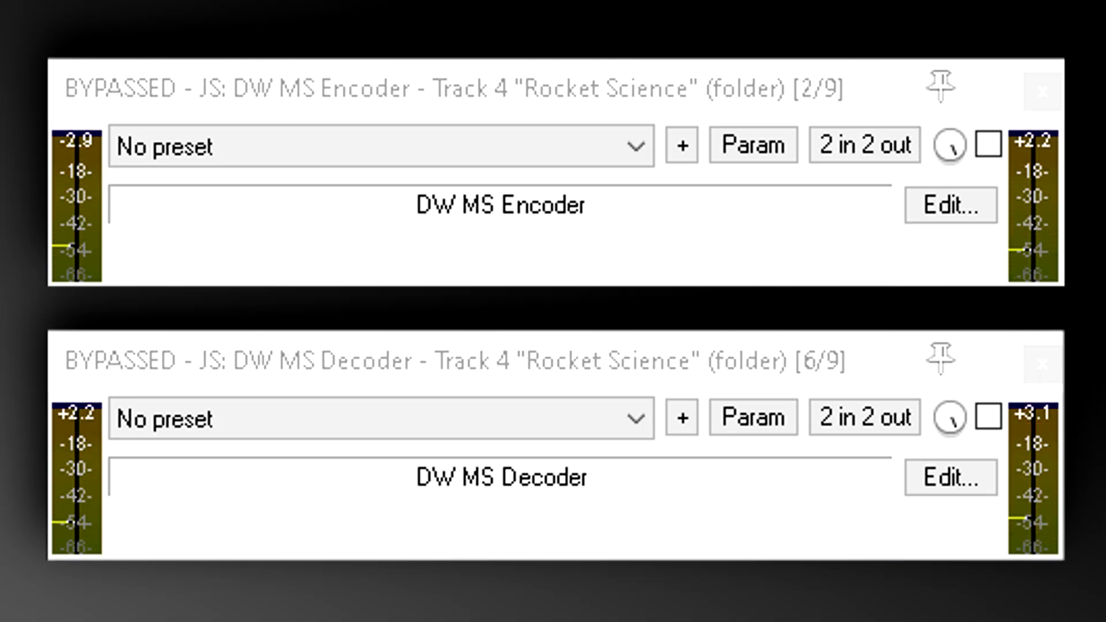
# Toggle the encoder and decoder bypass for comparison, then reopen the DW MS Encoder source.
pyautogui.click(986, 145)
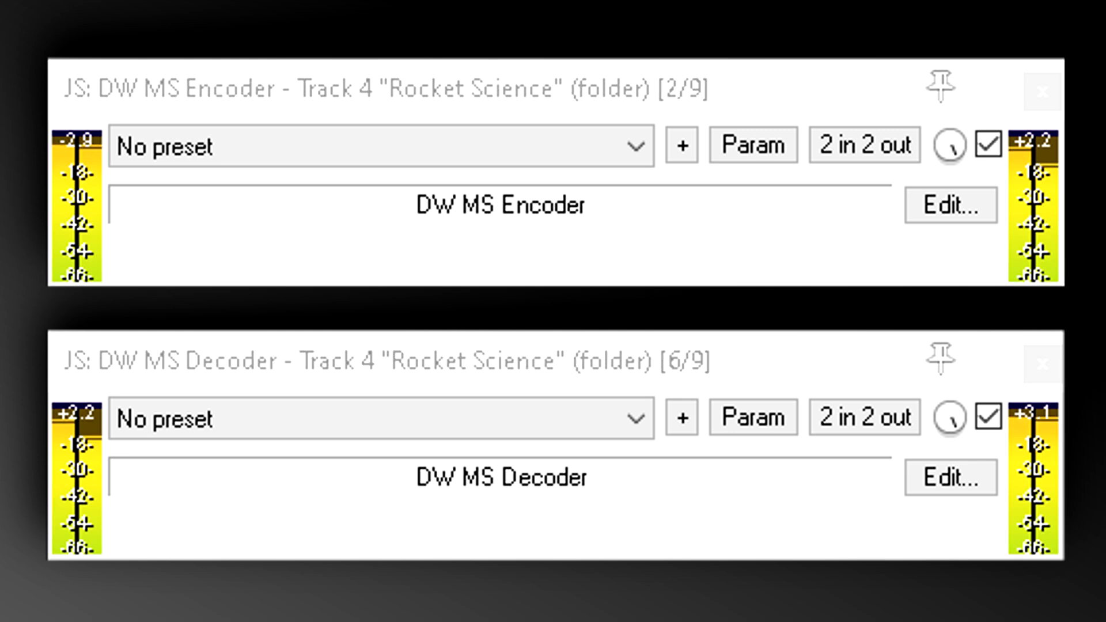
pyautogui.click(987, 145)
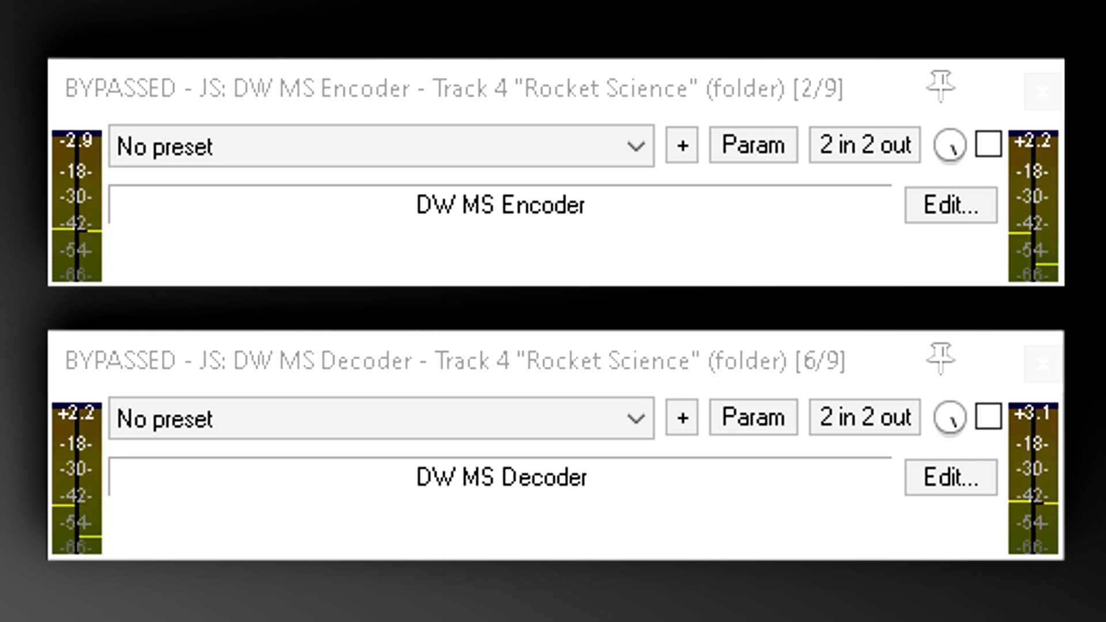
pyautogui.click(987, 145)
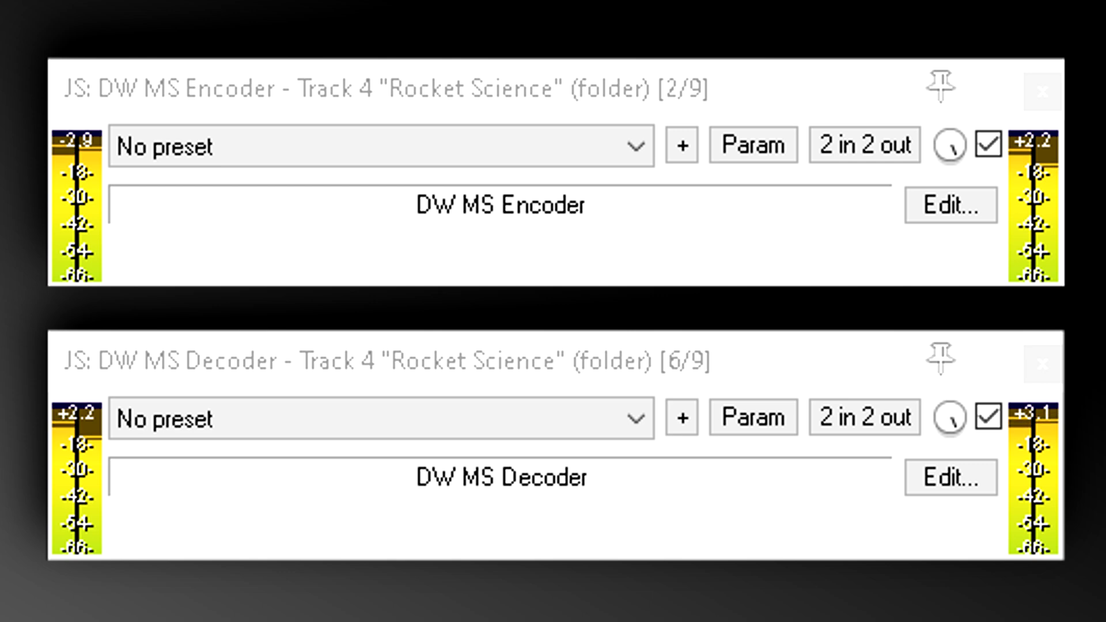
pyautogui.click(948, 205)
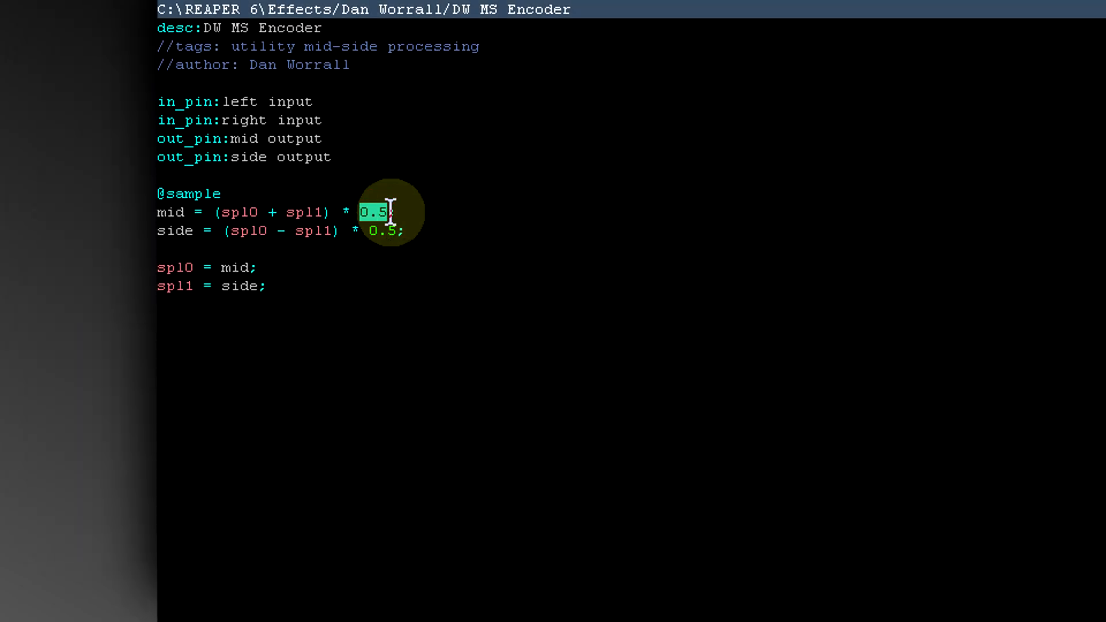
# Replace both 0.5 factors with 0.7071067811865475 and save the encoder script.
pyautogui.write('0.7071067811865475')
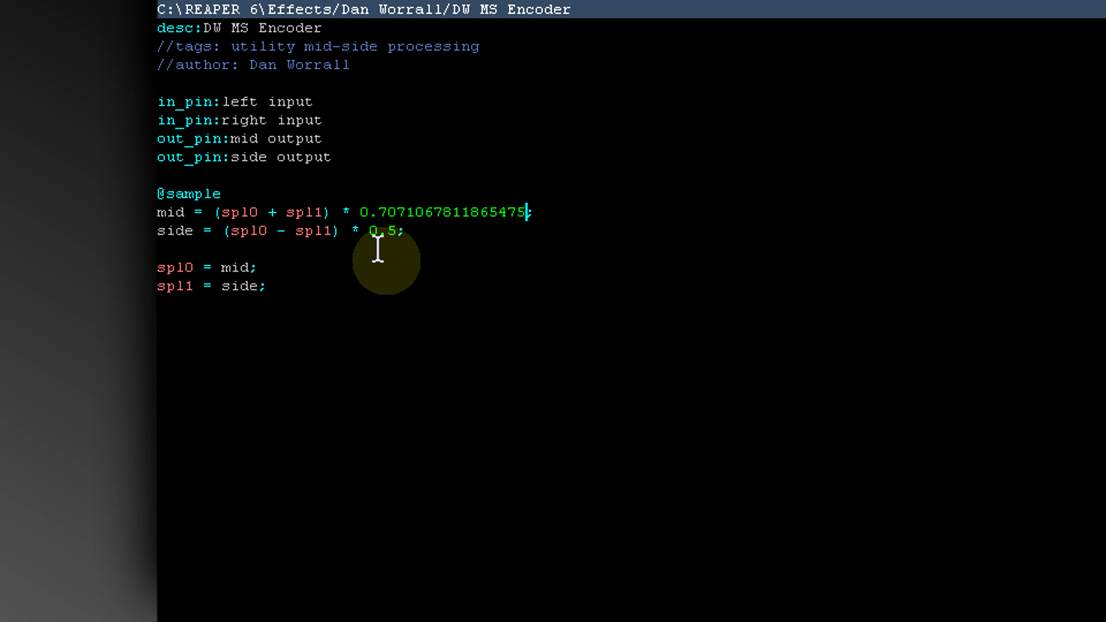
pyautogui.doubleClick(379, 230)
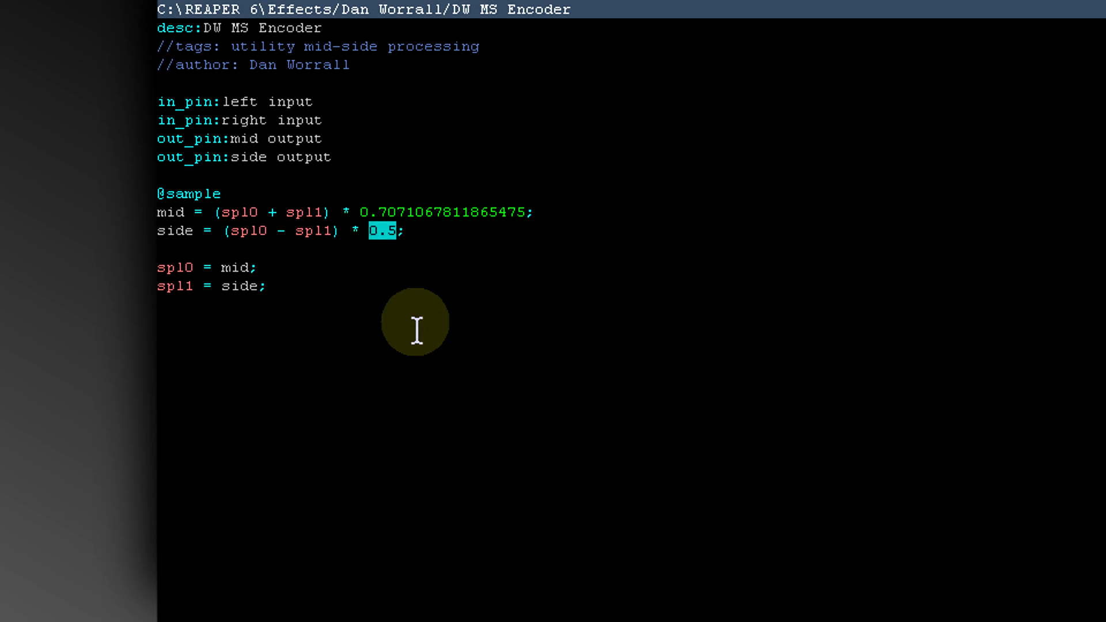
pyautogui.write('0.7071067811865475')
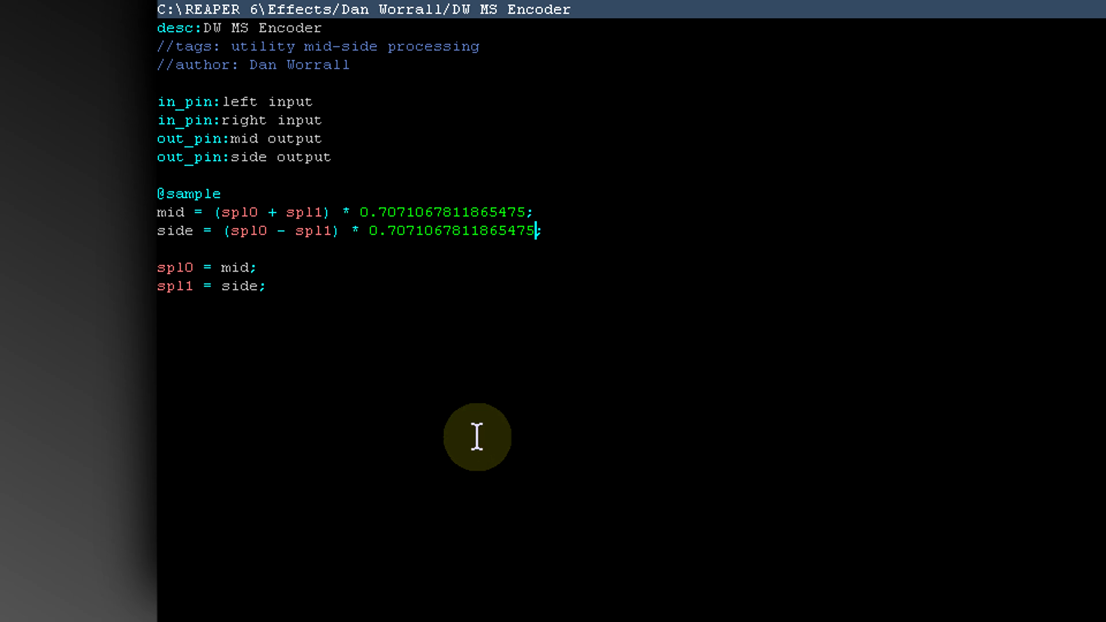
pyautogui.moveTo(477, 469)
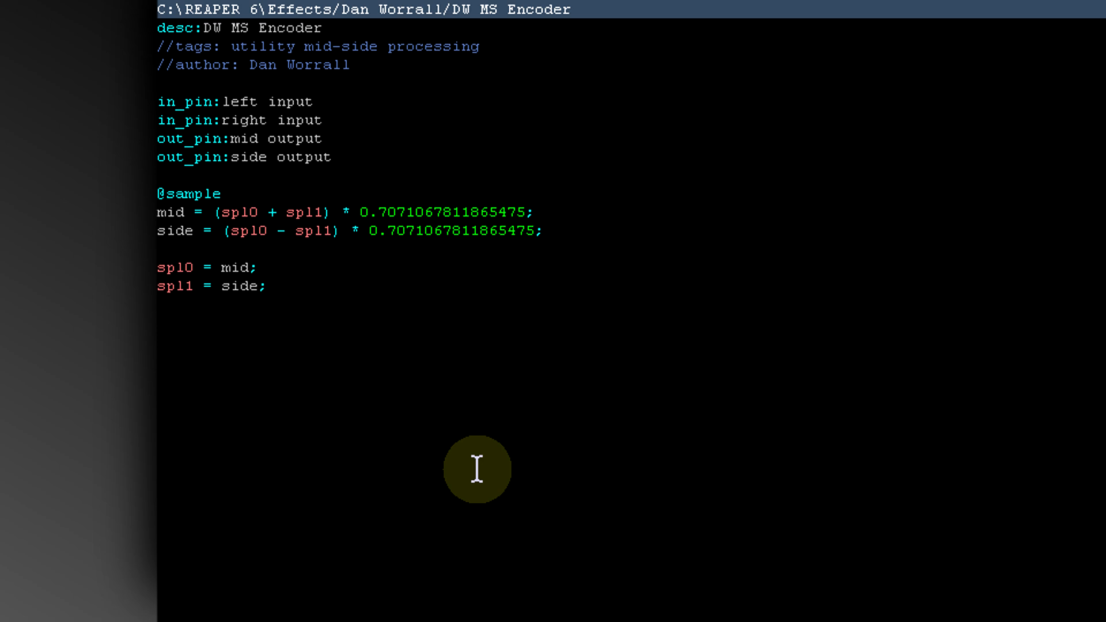
pyautogui.click(537, 230)
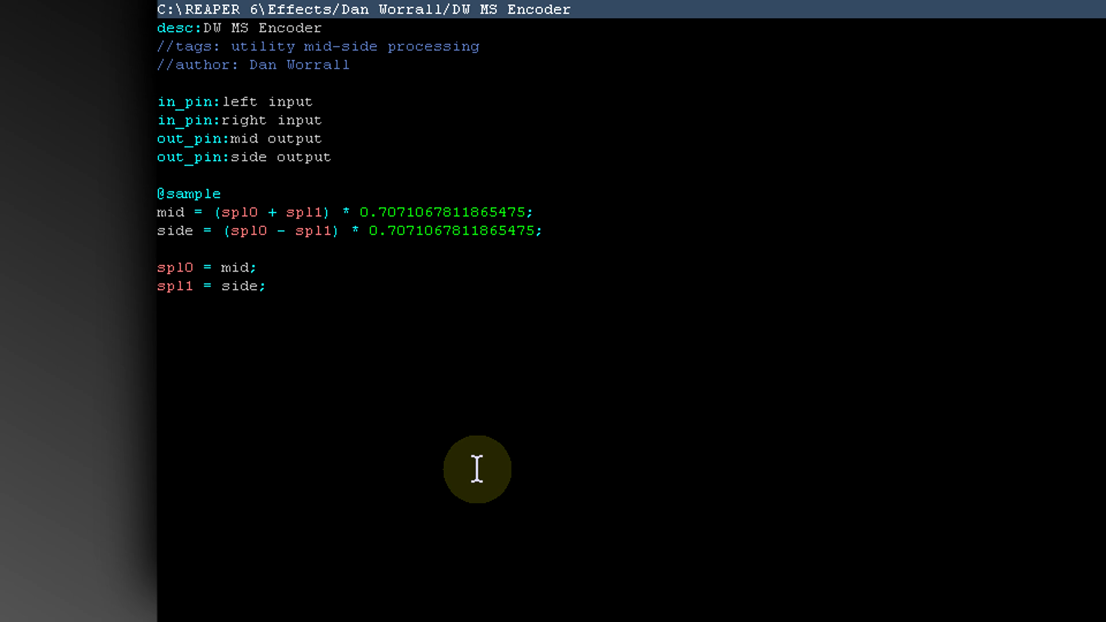
pyautogui.click(538, 230)
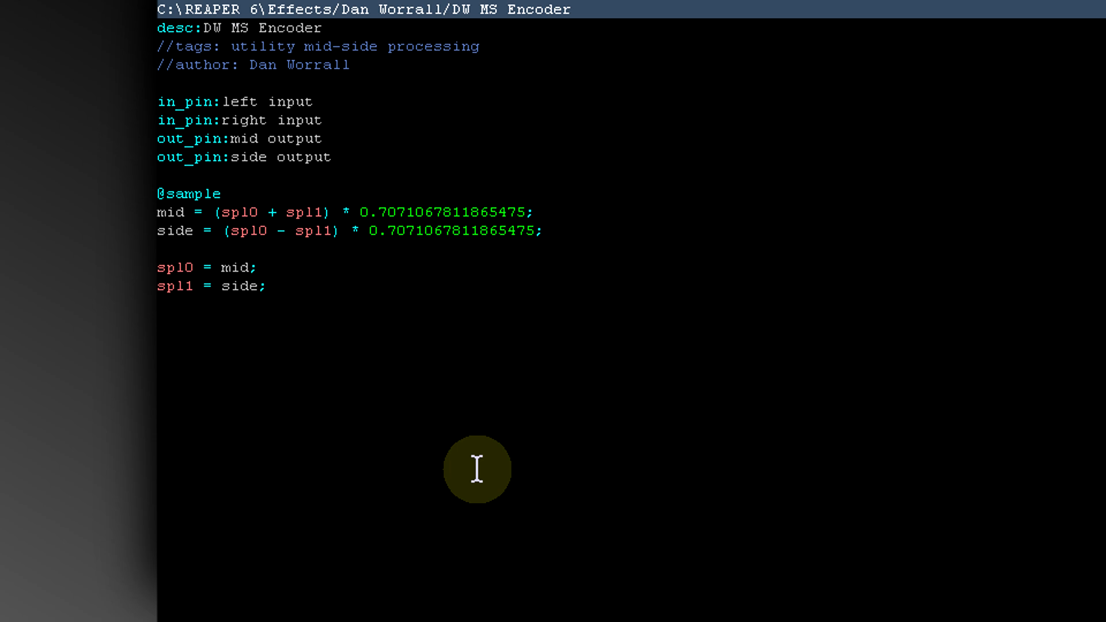
pyautogui.click(538, 231)
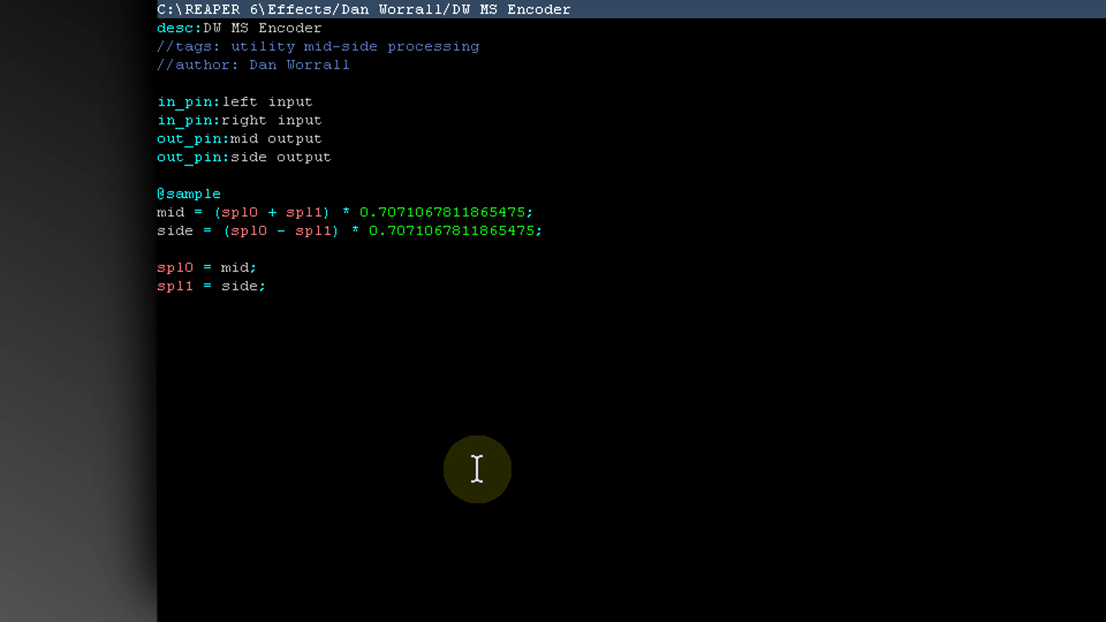
pyautogui.click(537, 231)
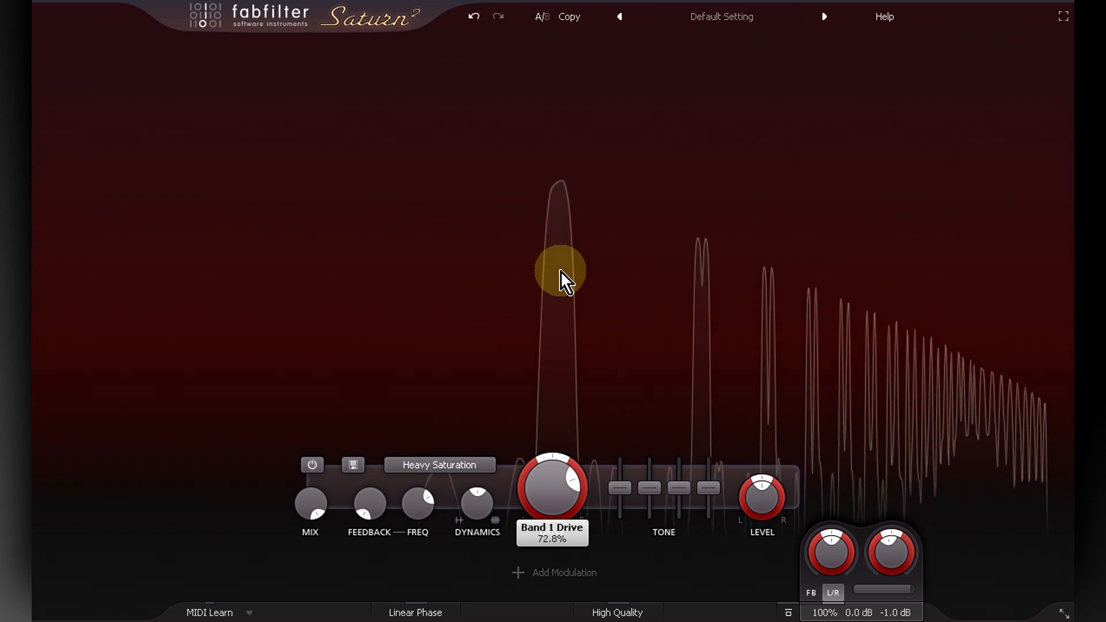
pyautogui.moveTo(800, 296)
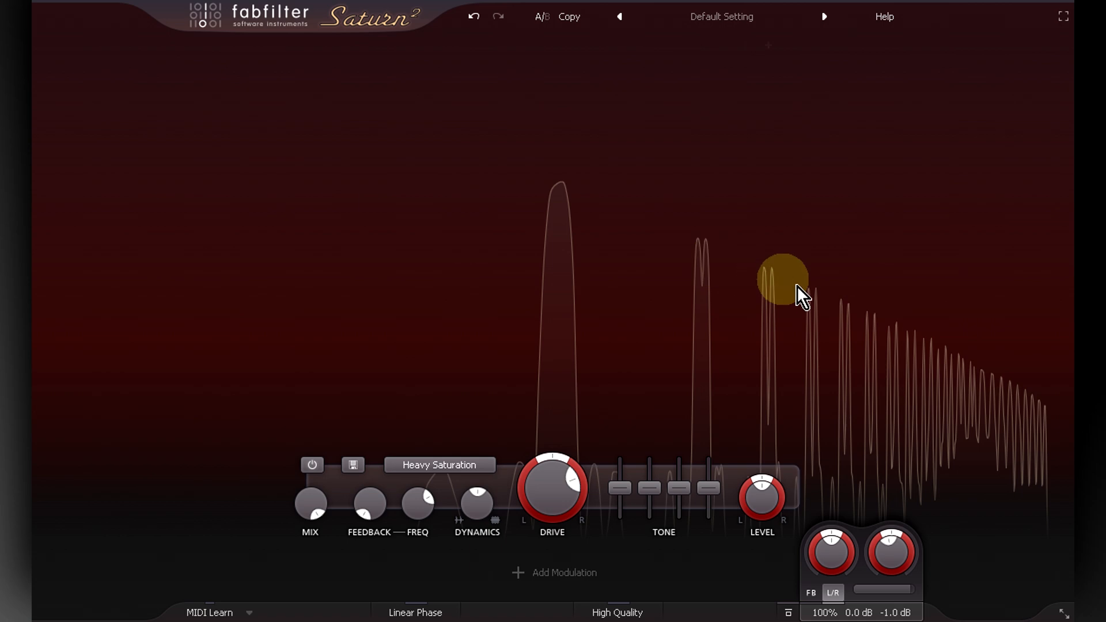
pyautogui.moveTo(705, 286)
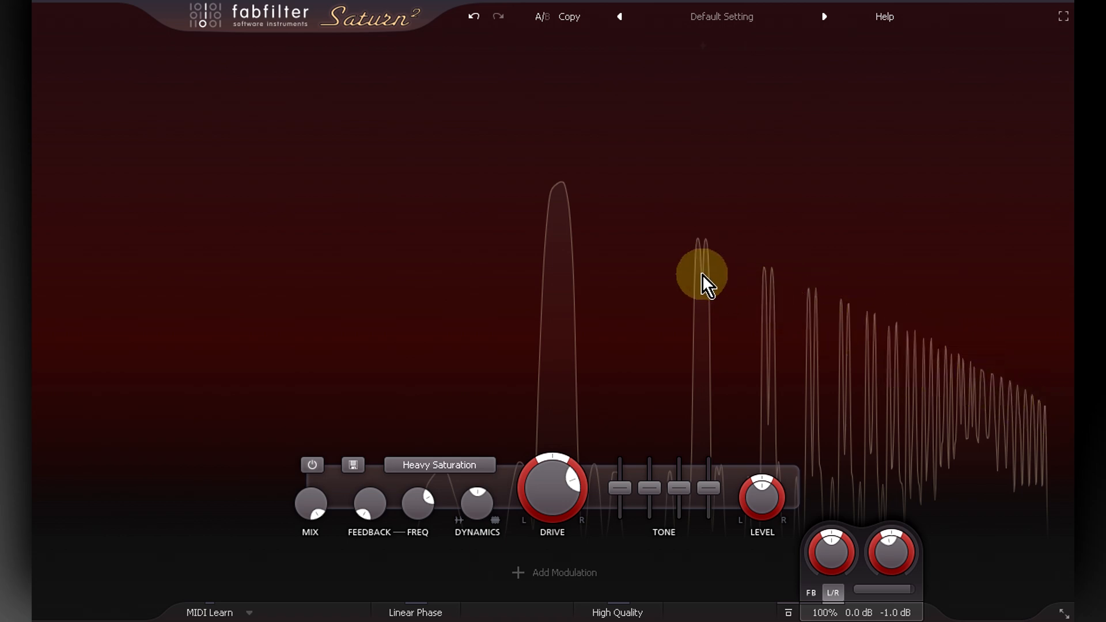
pyautogui.click(831, 592)
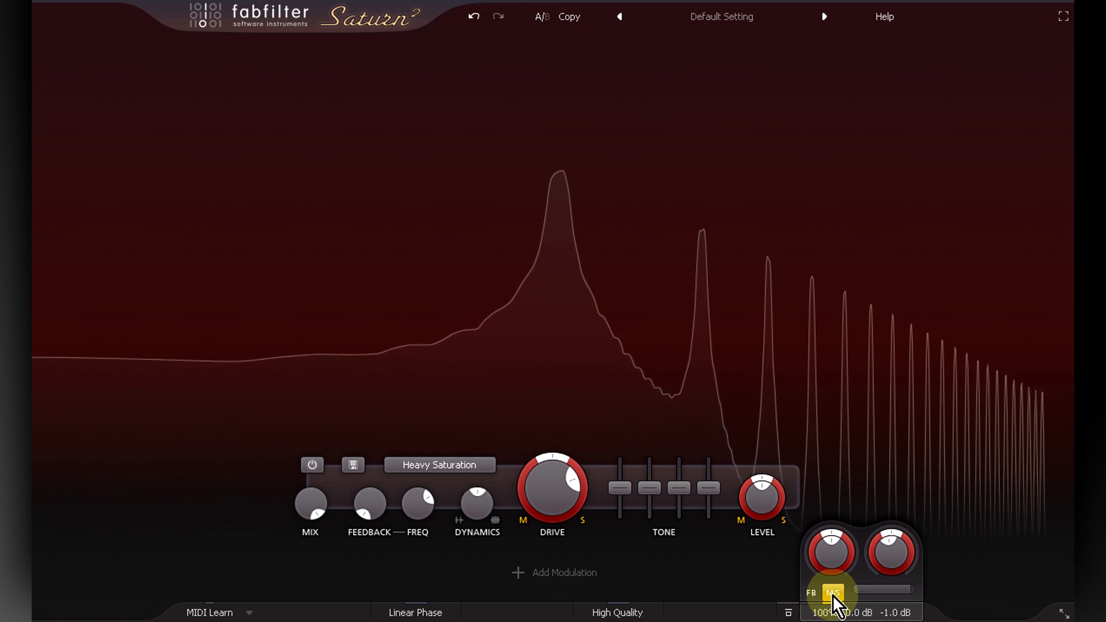
pyautogui.click(834, 592)
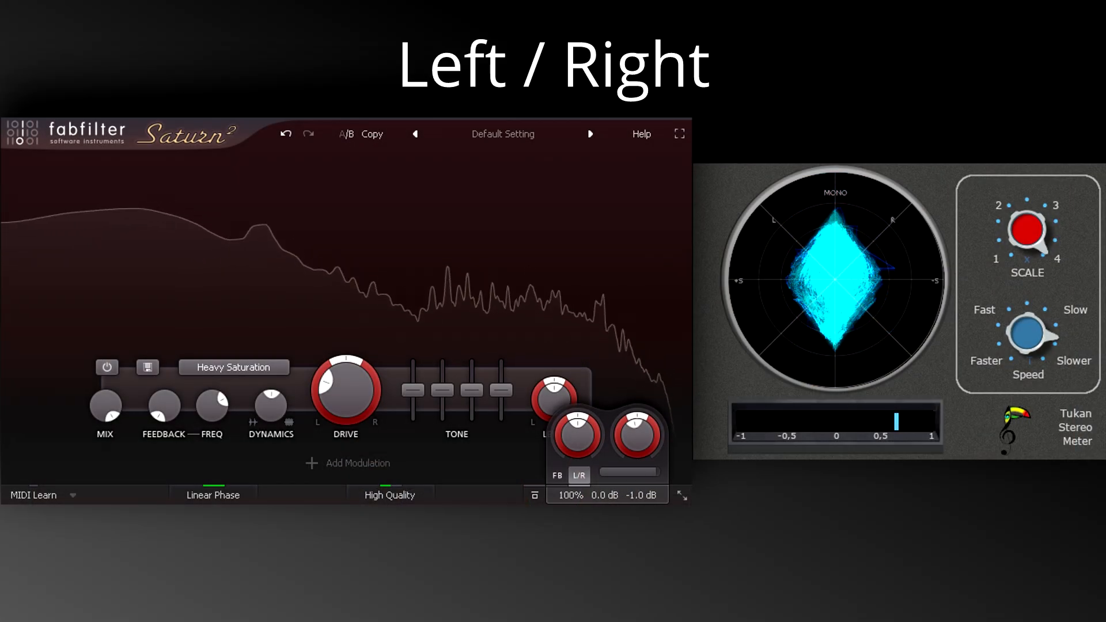
pyautogui.click(578, 474)
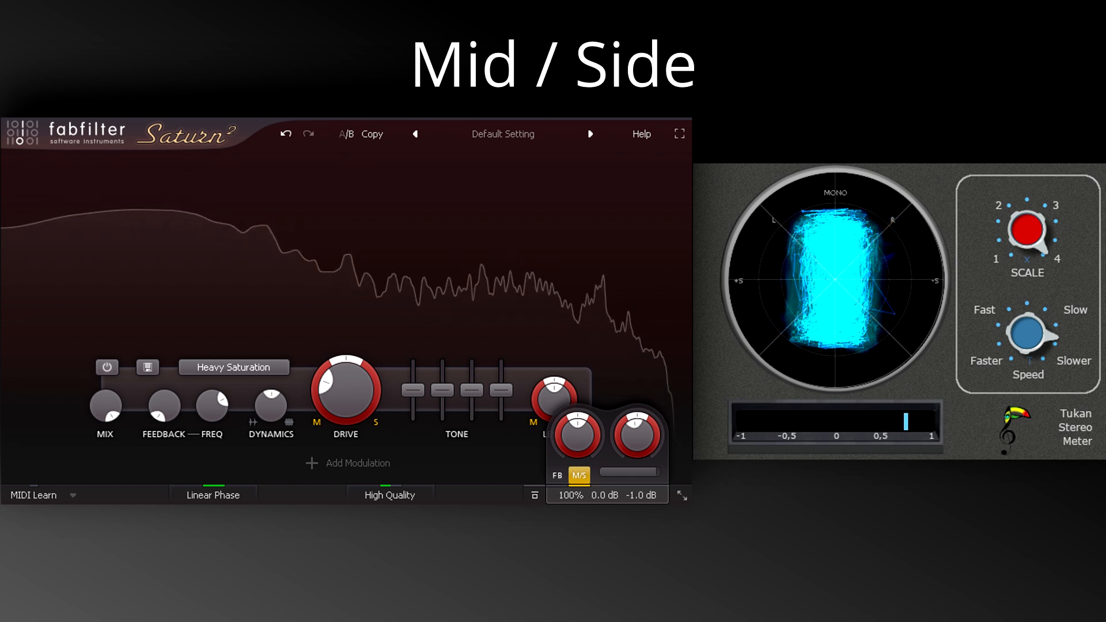
pyautogui.click(580, 475)
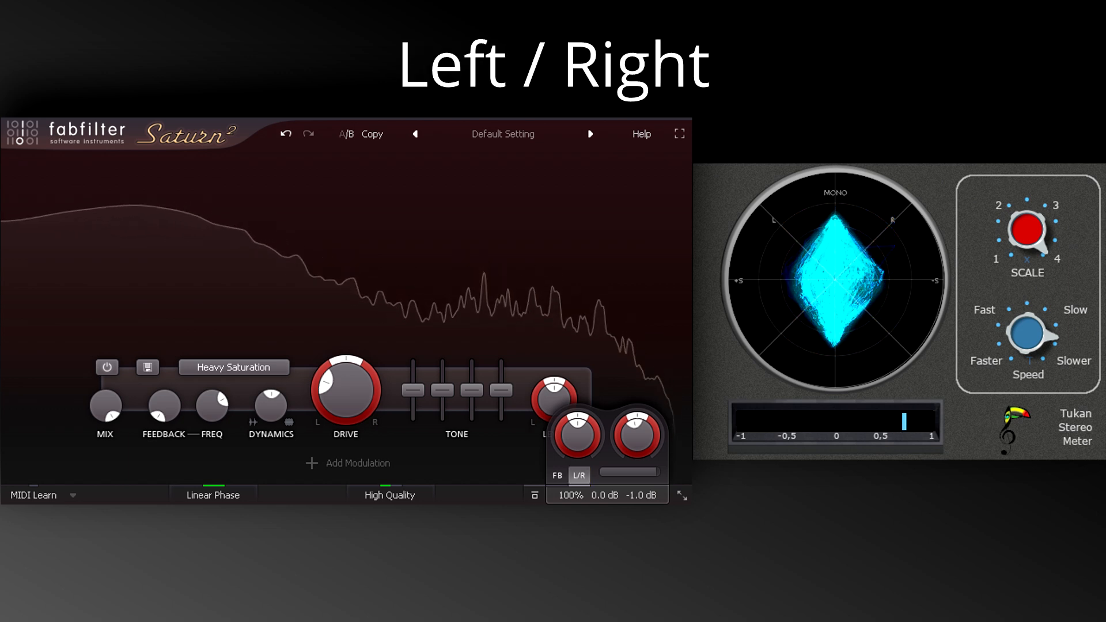
pyautogui.click(580, 476)
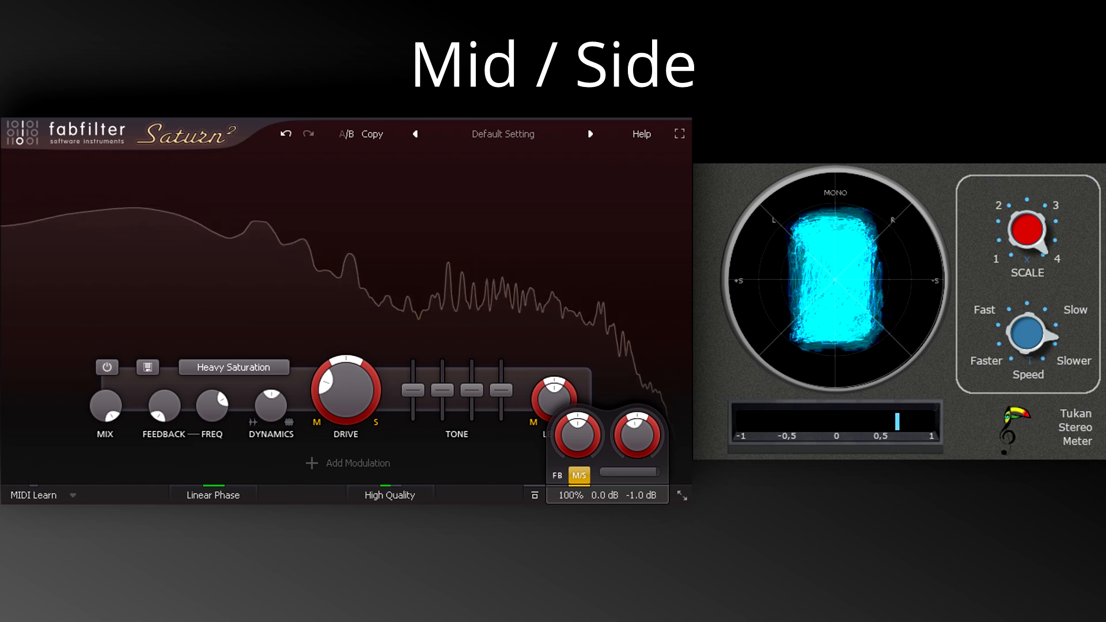
pyautogui.click(577, 474)
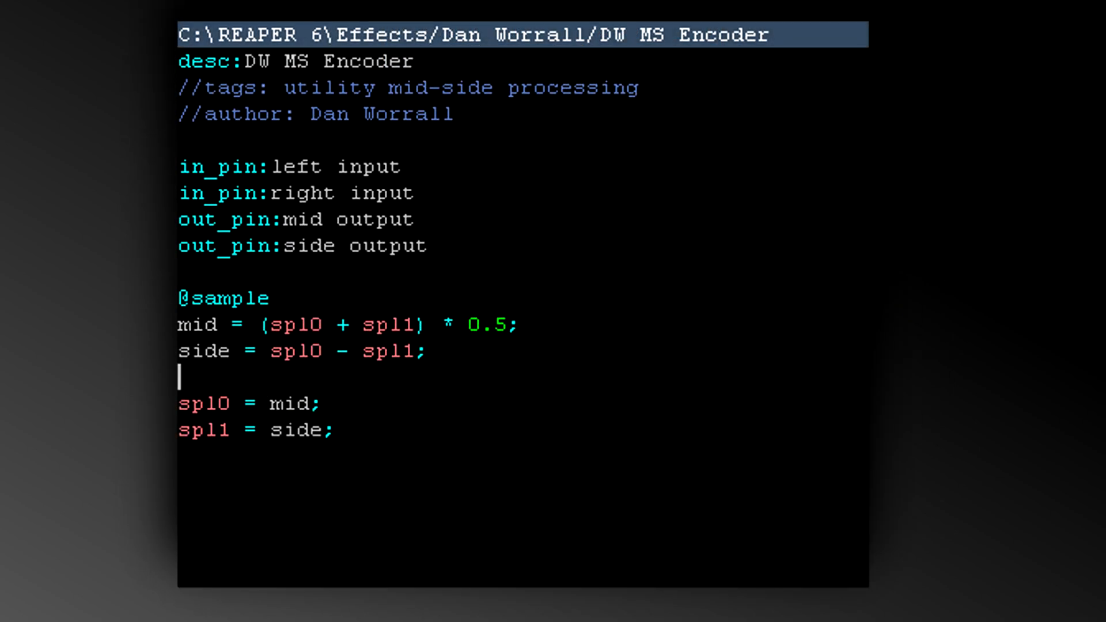
pyautogui.moveTo(296, 454)
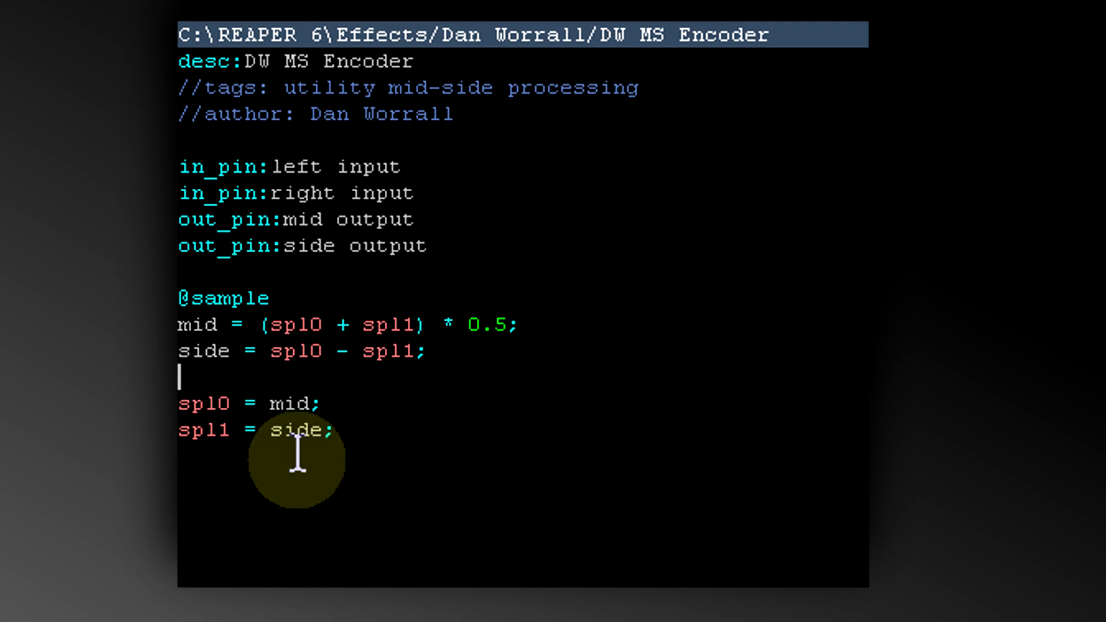
pyautogui.moveTo(505, 324)
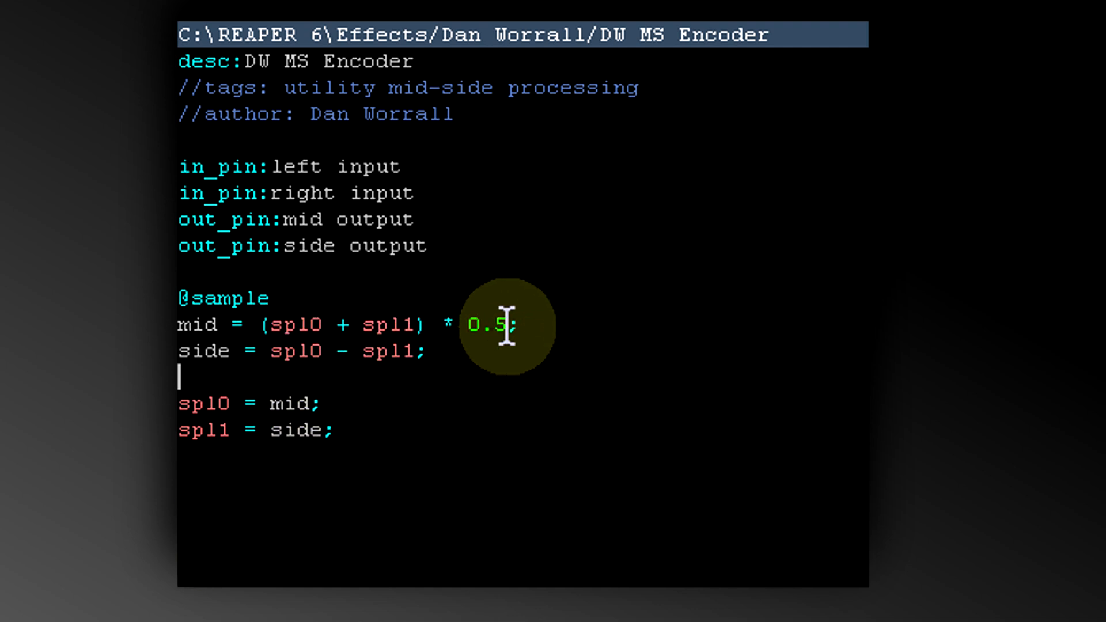
pyautogui.moveTo(226, 352)
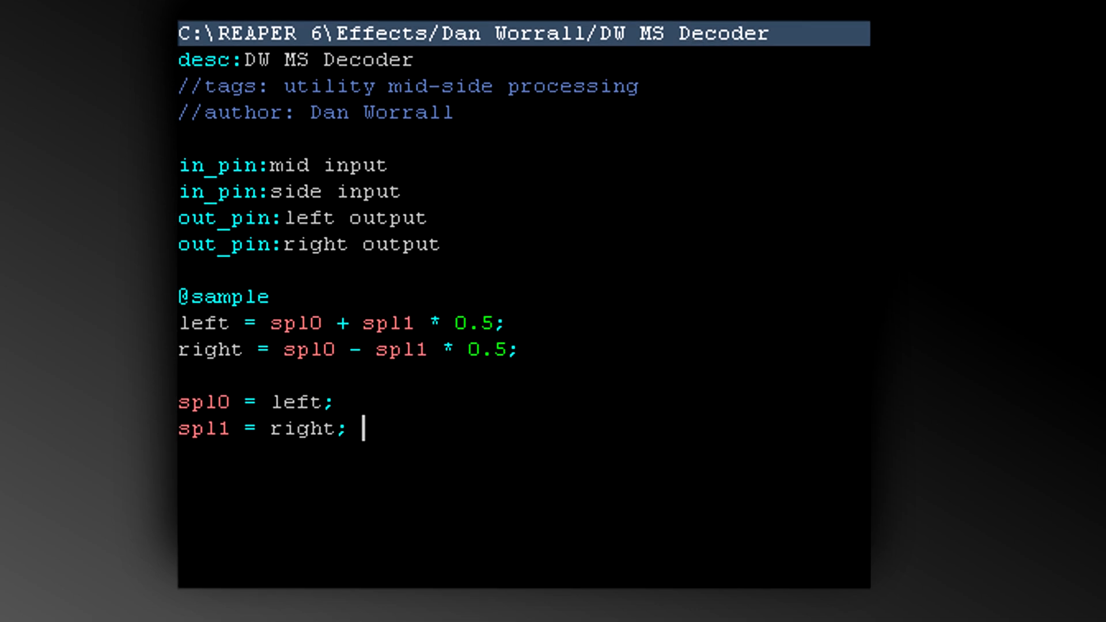
pyautogui.moveTo(441, 310)
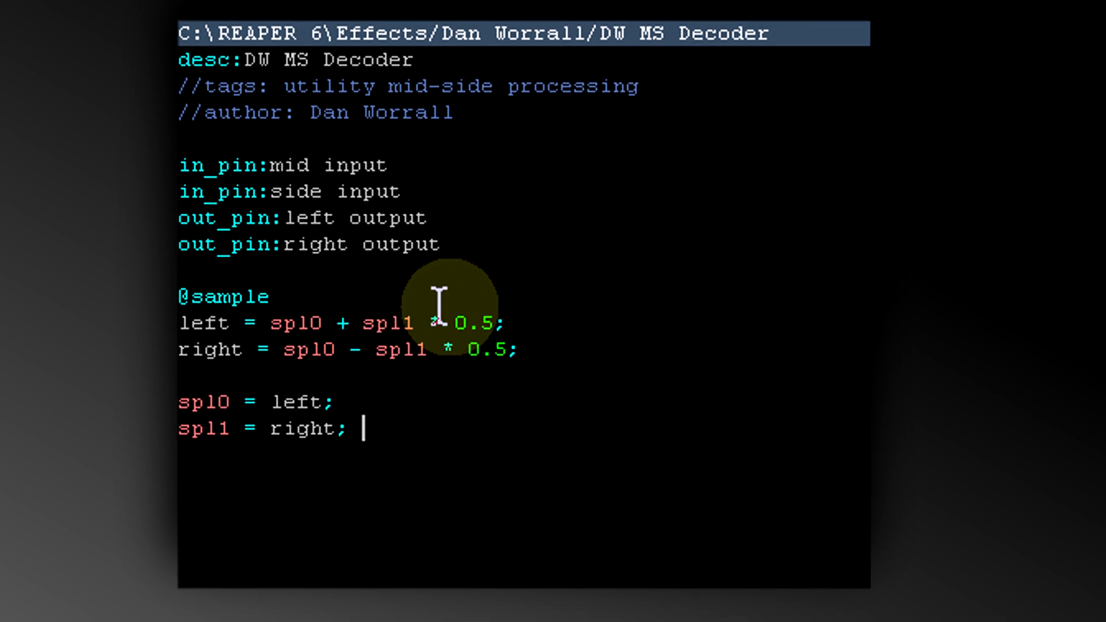
pyautogui.moveTo(289, 349)
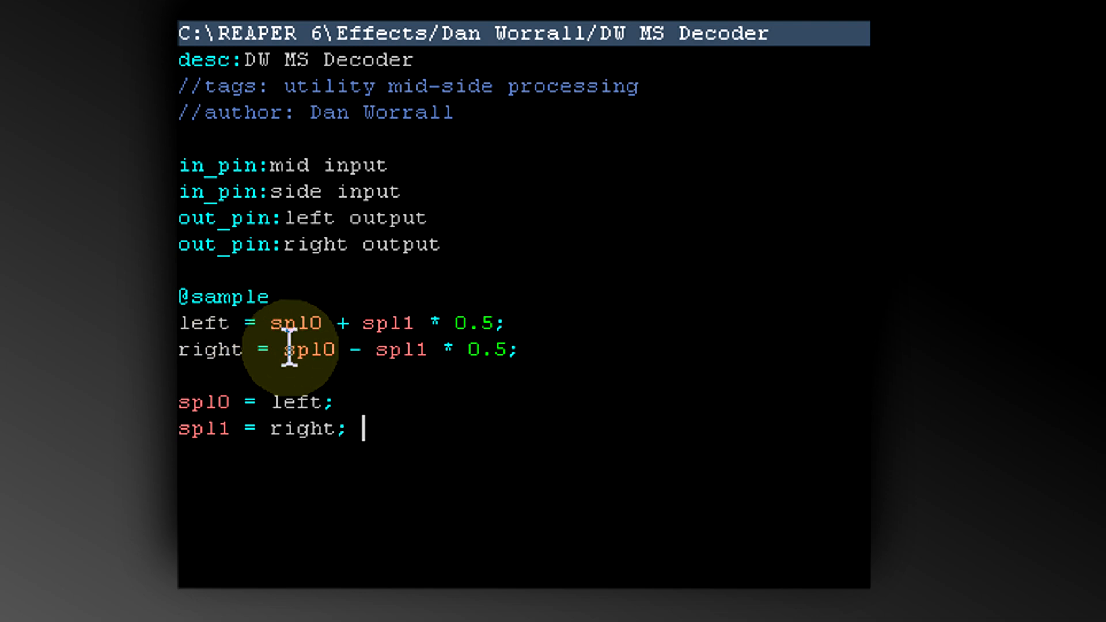